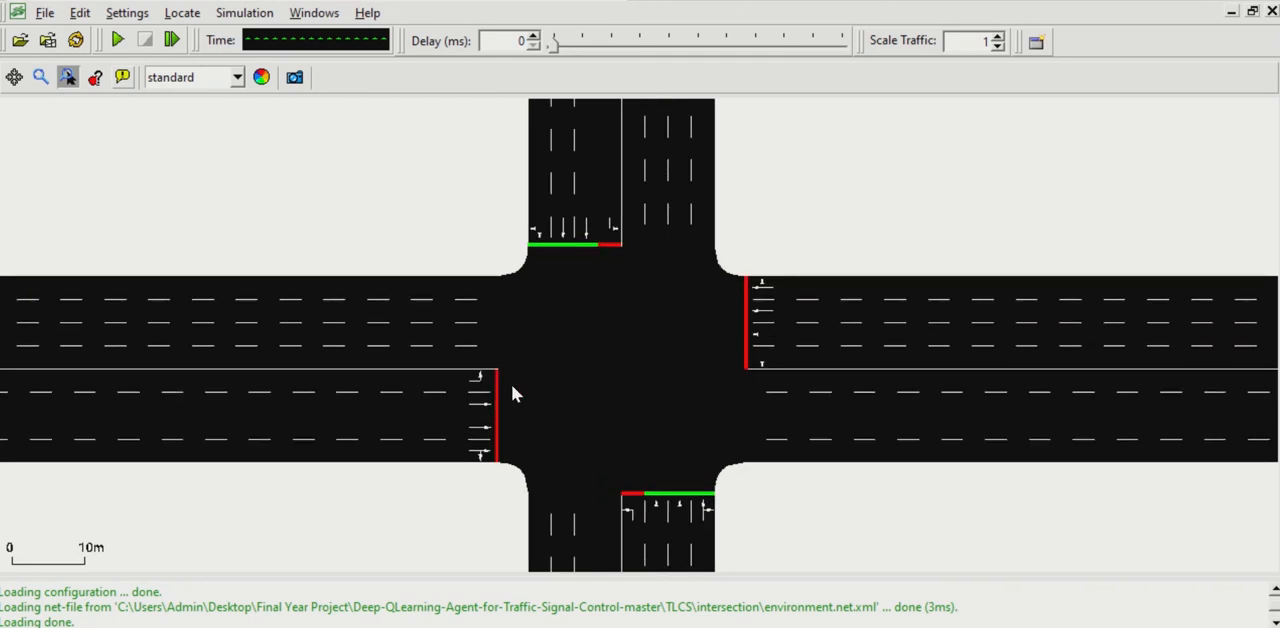
mouse_move(622, 262)
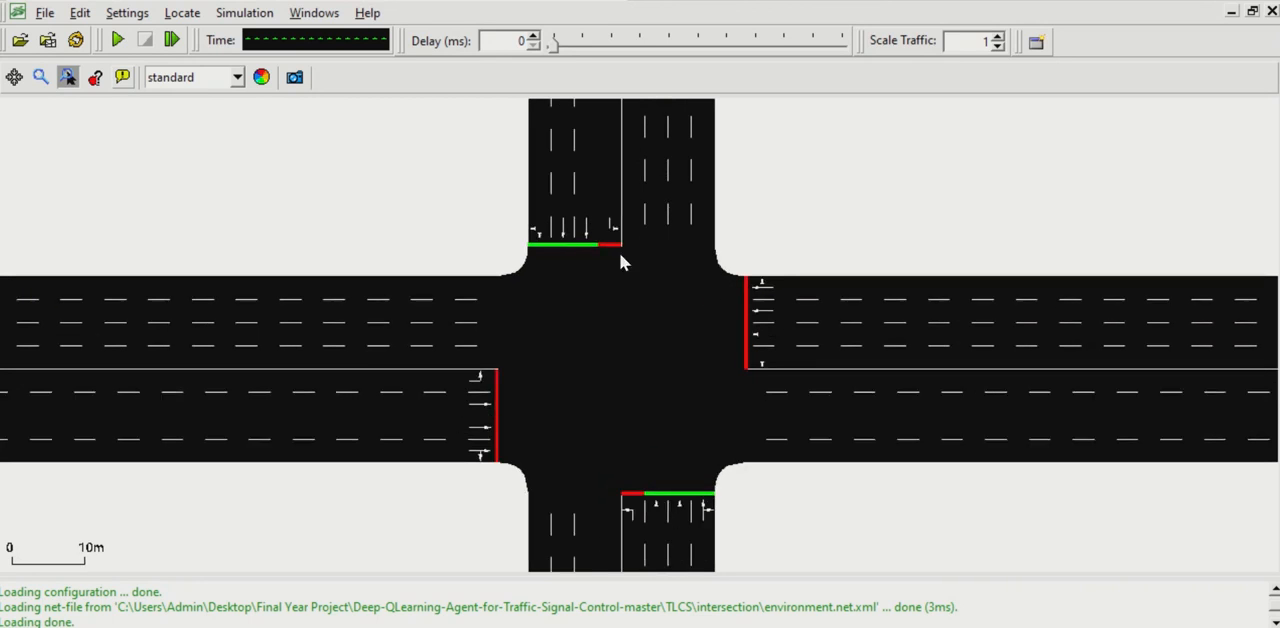
Run the intersection simulation with a step delay until queues build up, then stop it.
click(116, 40)
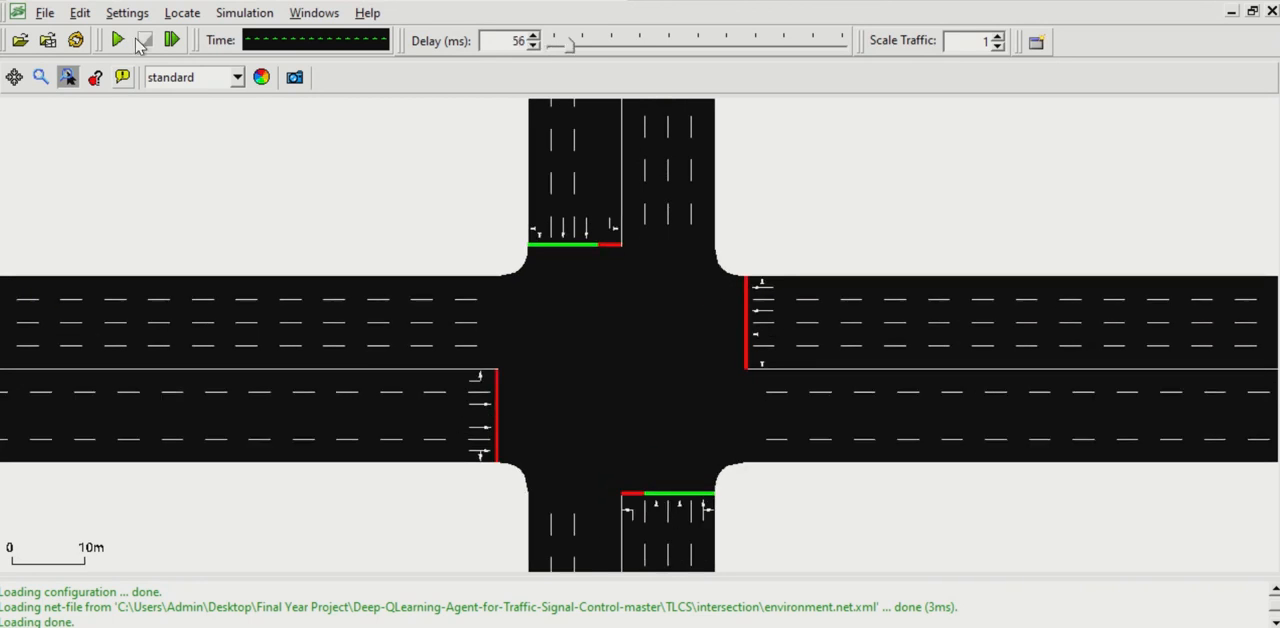
click(116, 40)
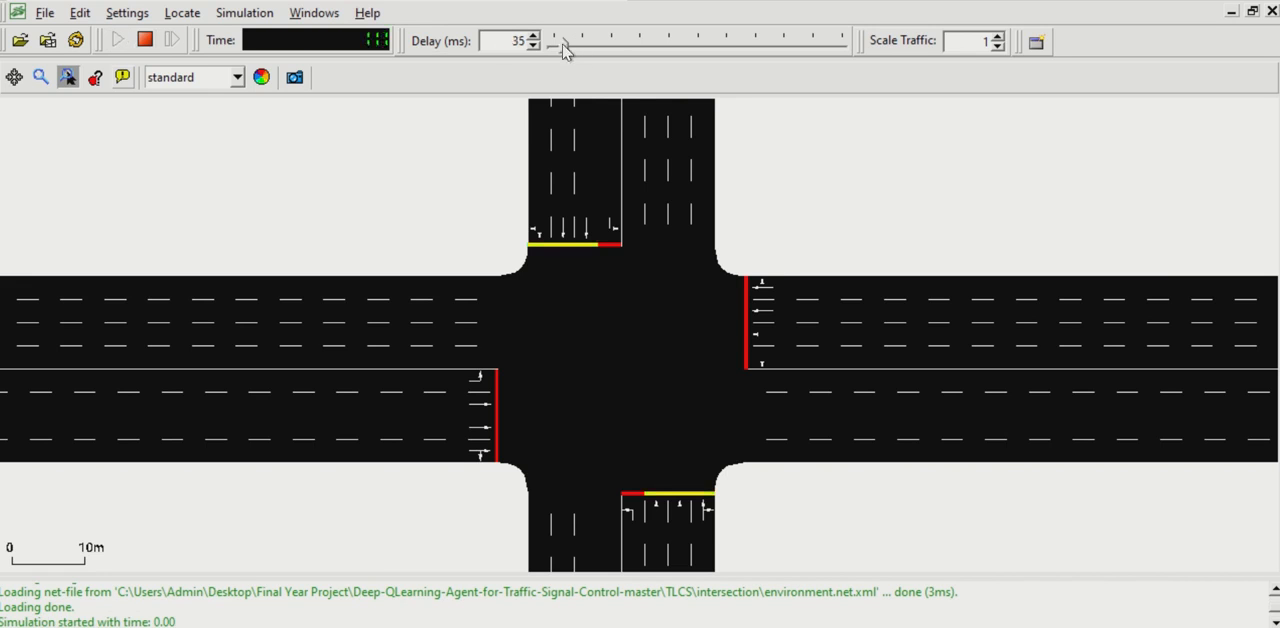
click(116, 40)
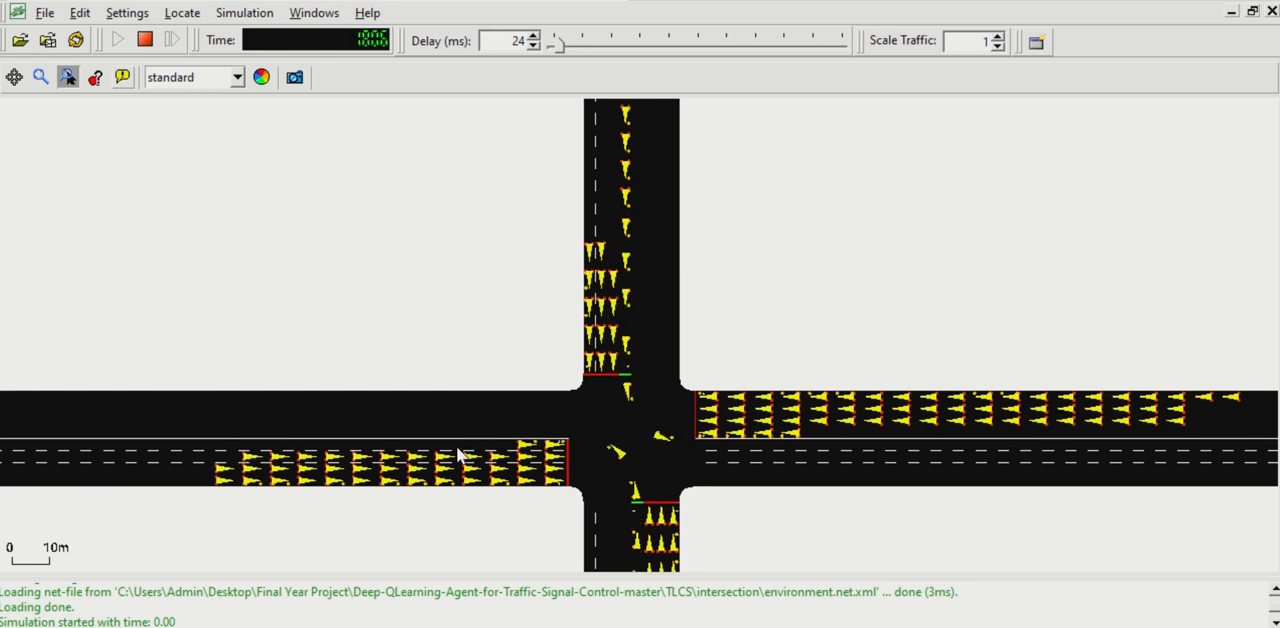
click(116, 40)
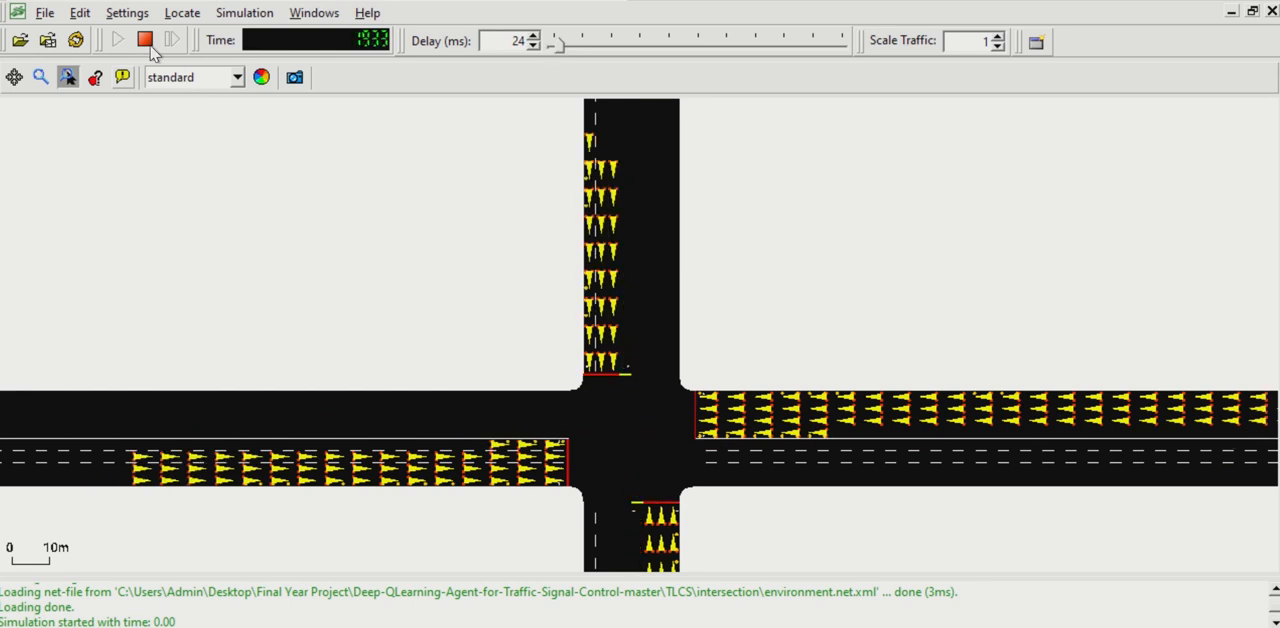
Launch python training_main.py, start episode 1's SUMO simulation, then interrupt with Ctrl+C.
click(116, 40)
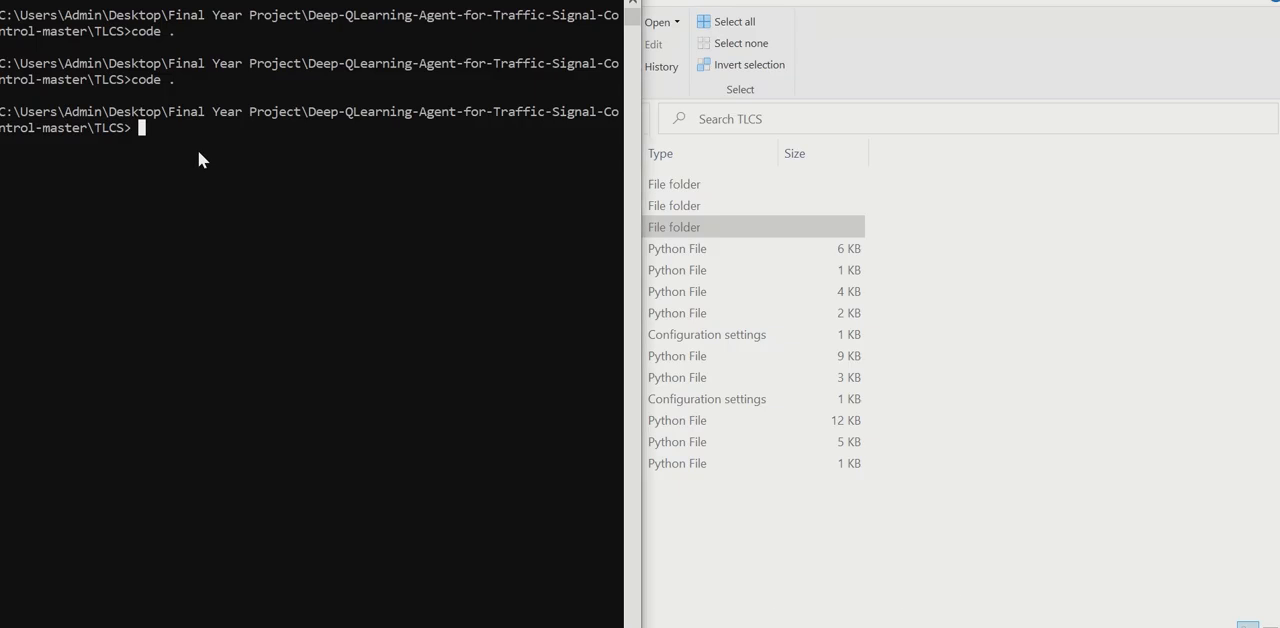
text(python training_main.py)
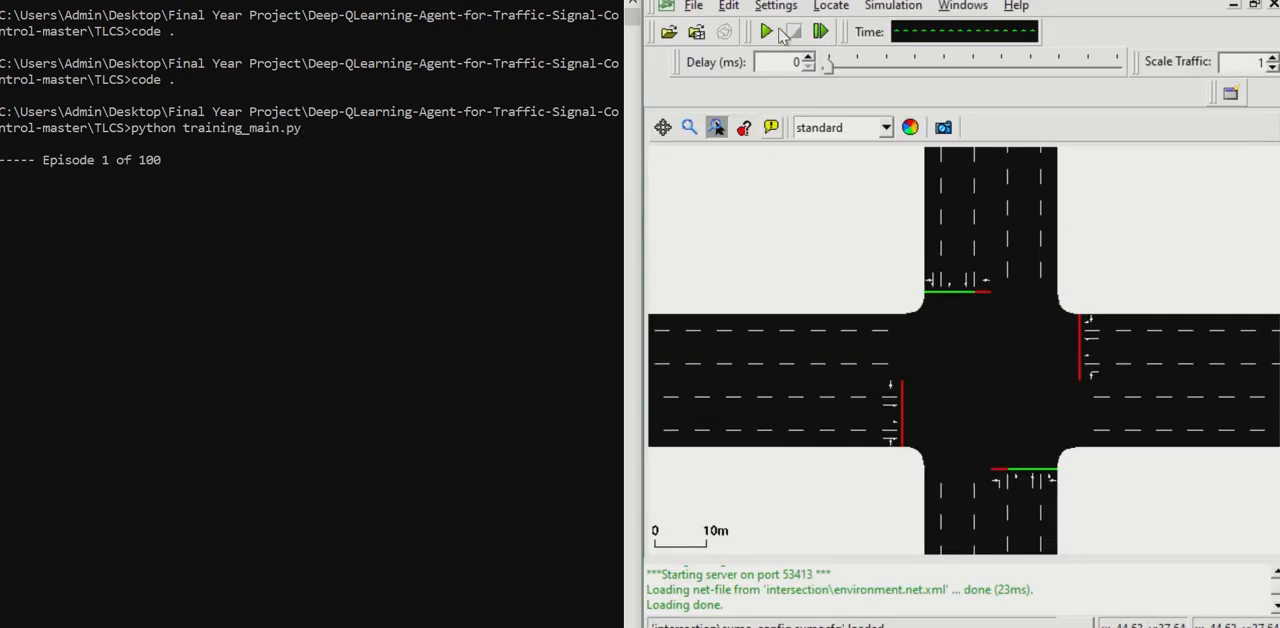
click(766, 32)
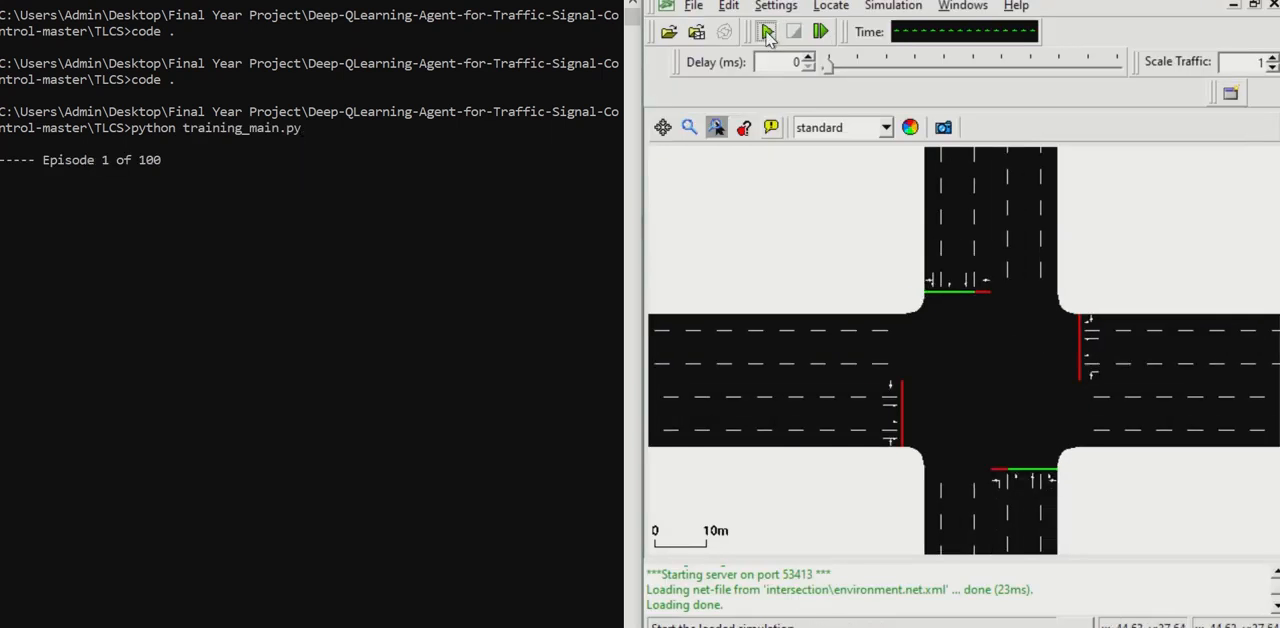
click(766, 32)
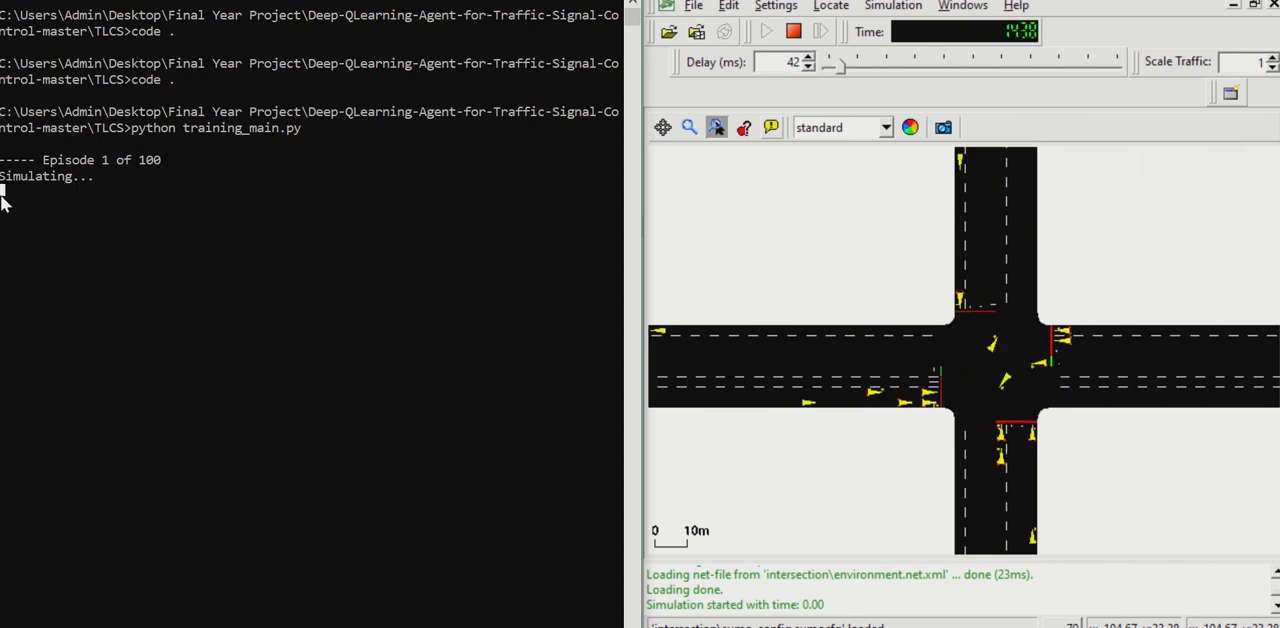
key(ctrl+c)
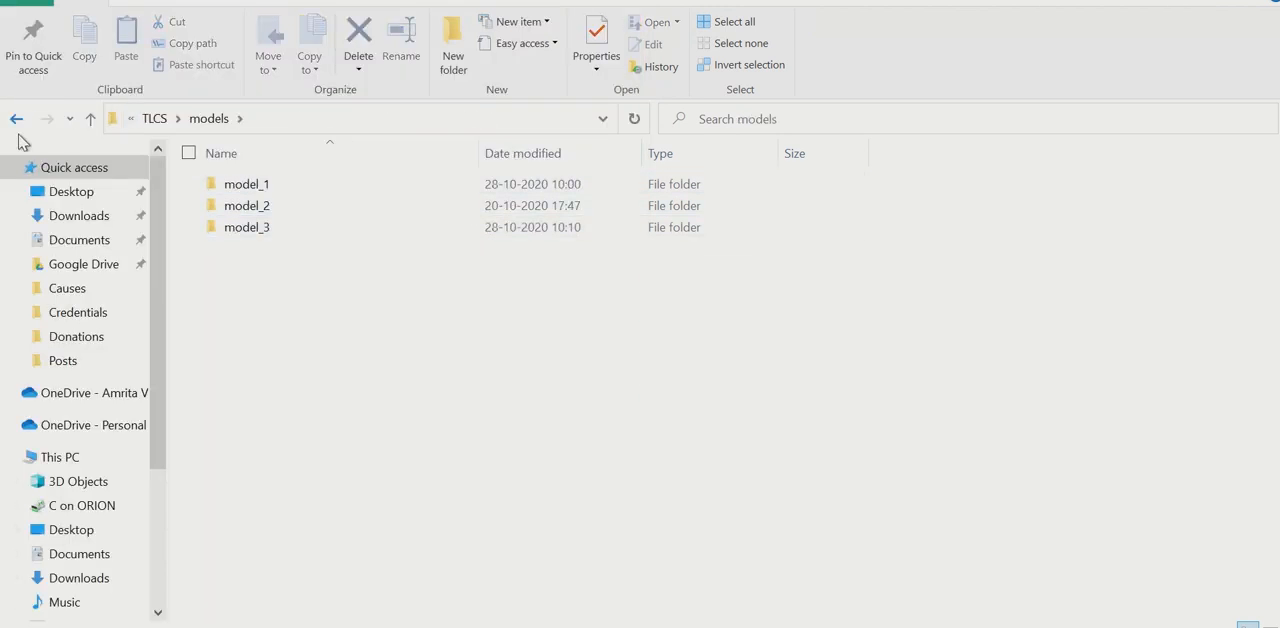
View model_1's training_queue_length and training_reward plots in Photos.
click(246, 184)
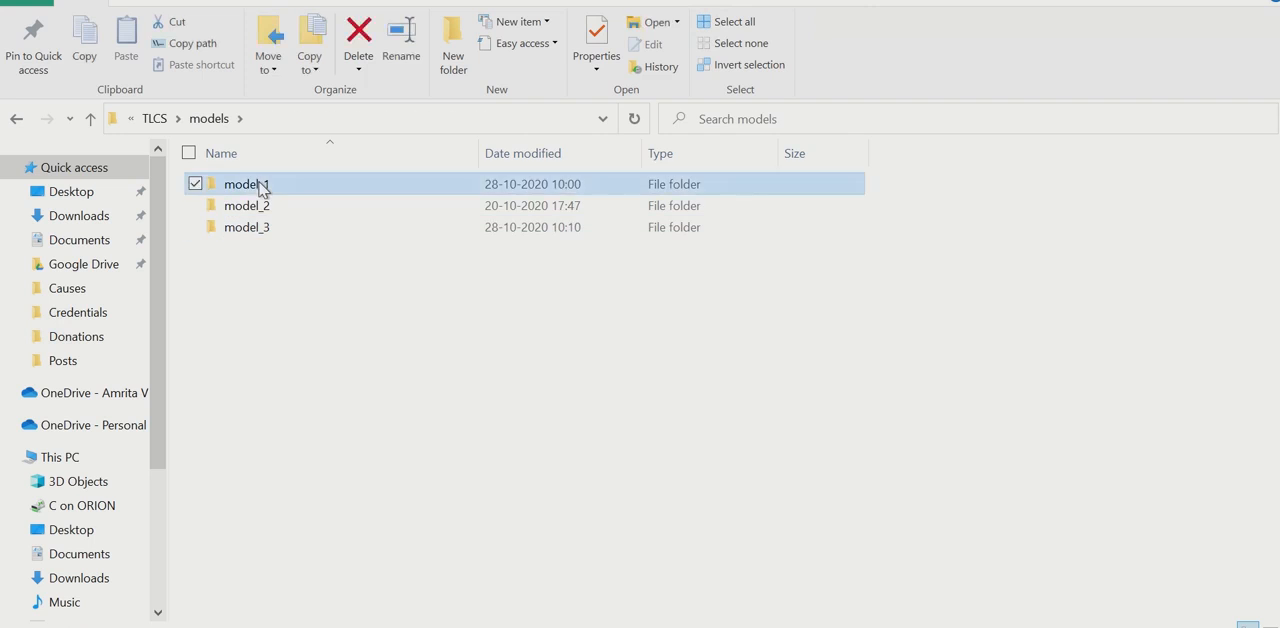
double_click(246, 184)
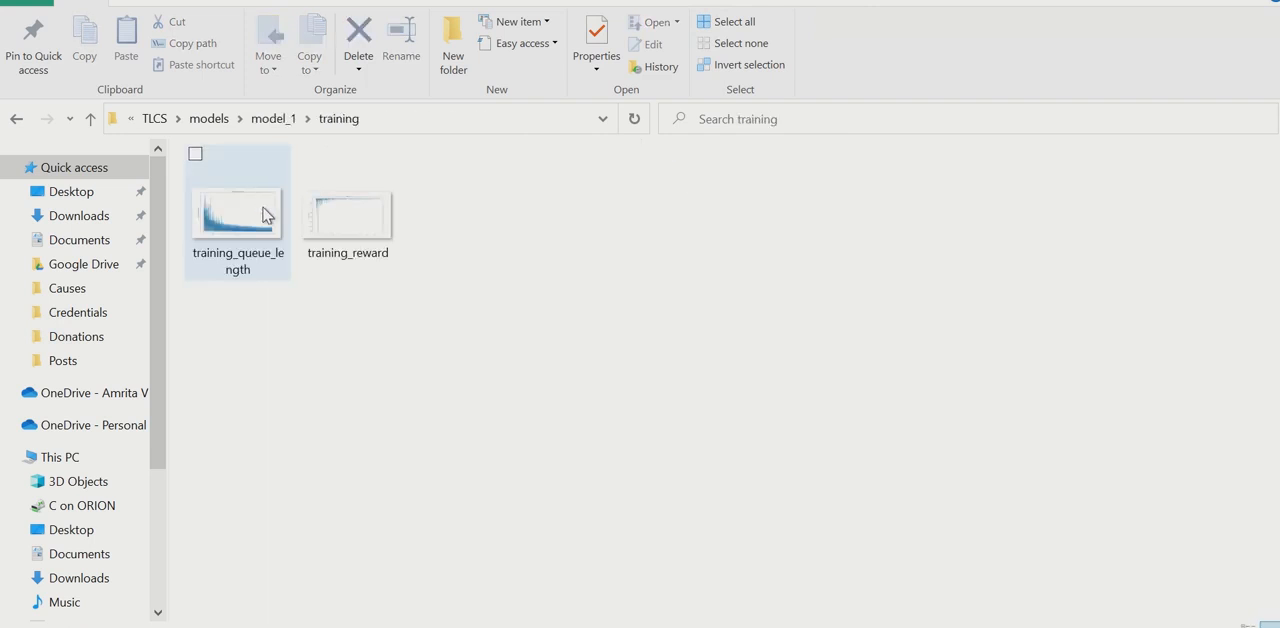
click(236, 210)
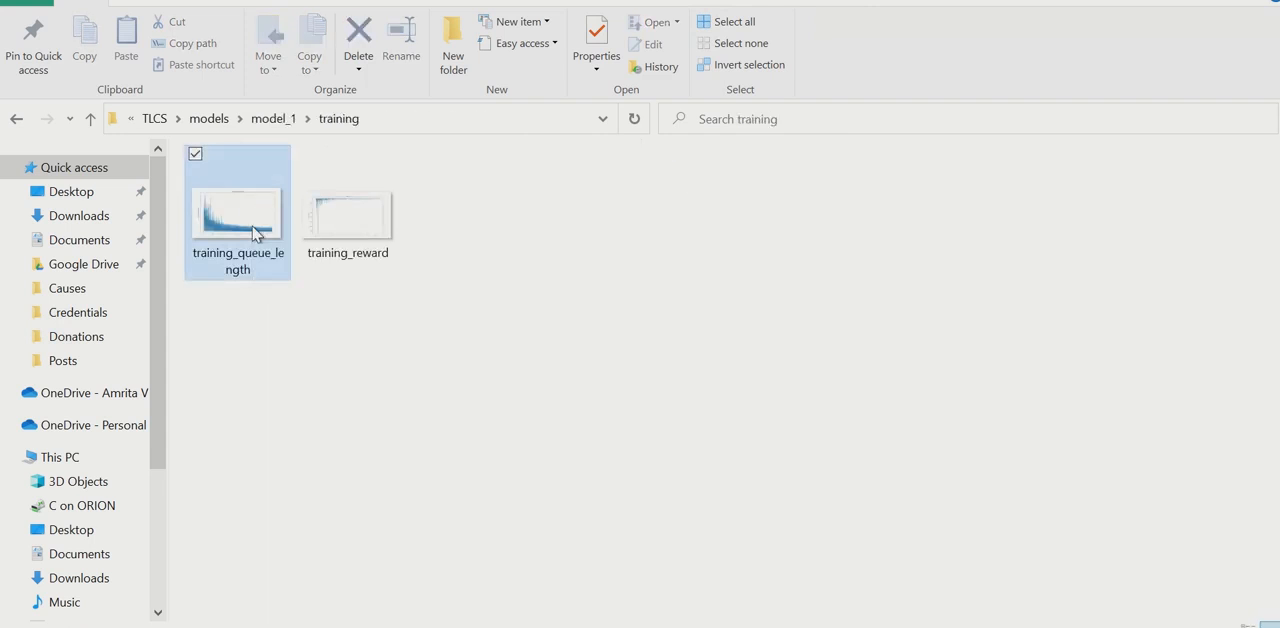
double_click(236, 210)
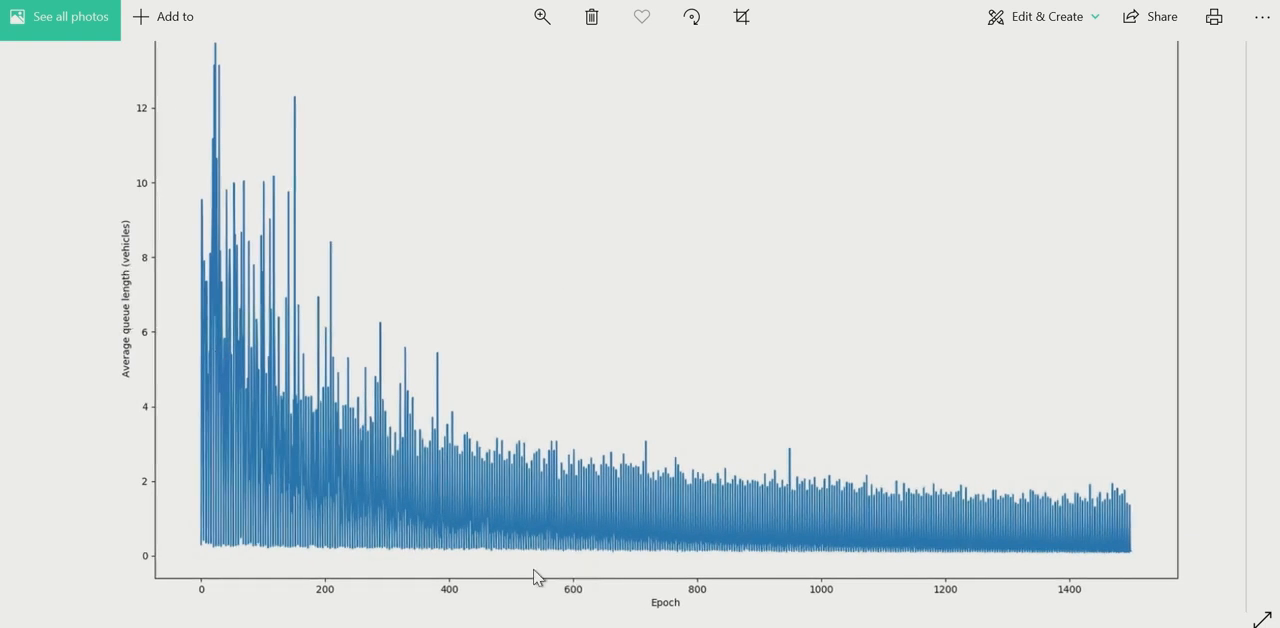
mouse_move(436, 240)
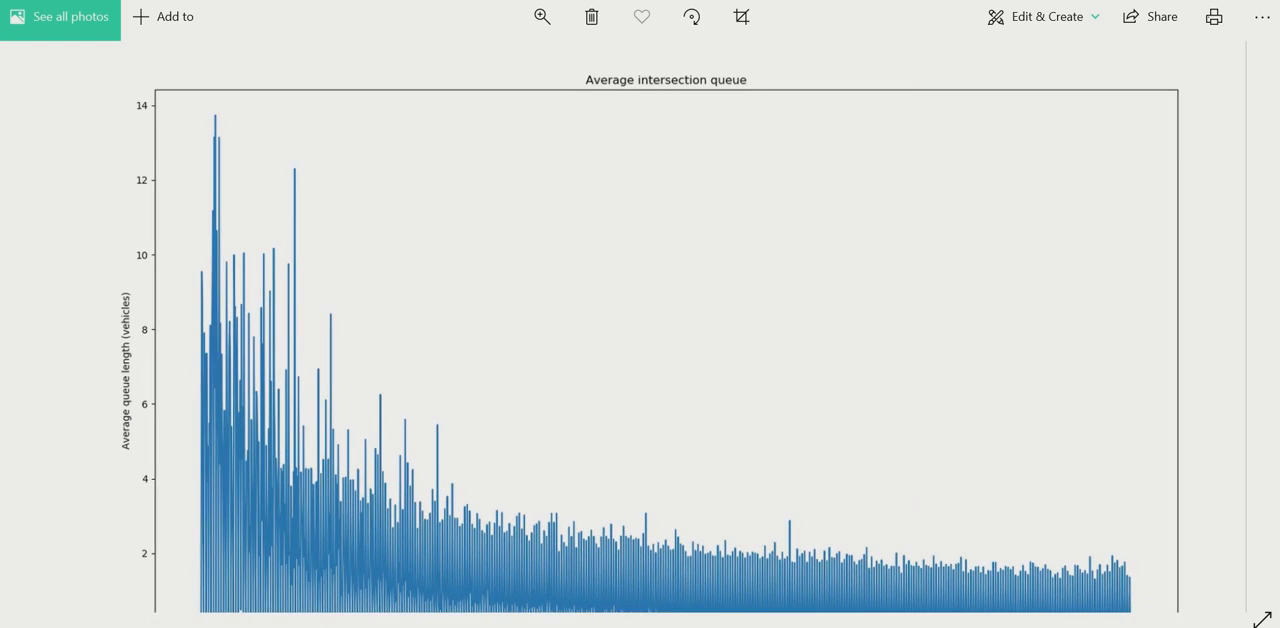
scroll(down, 3)
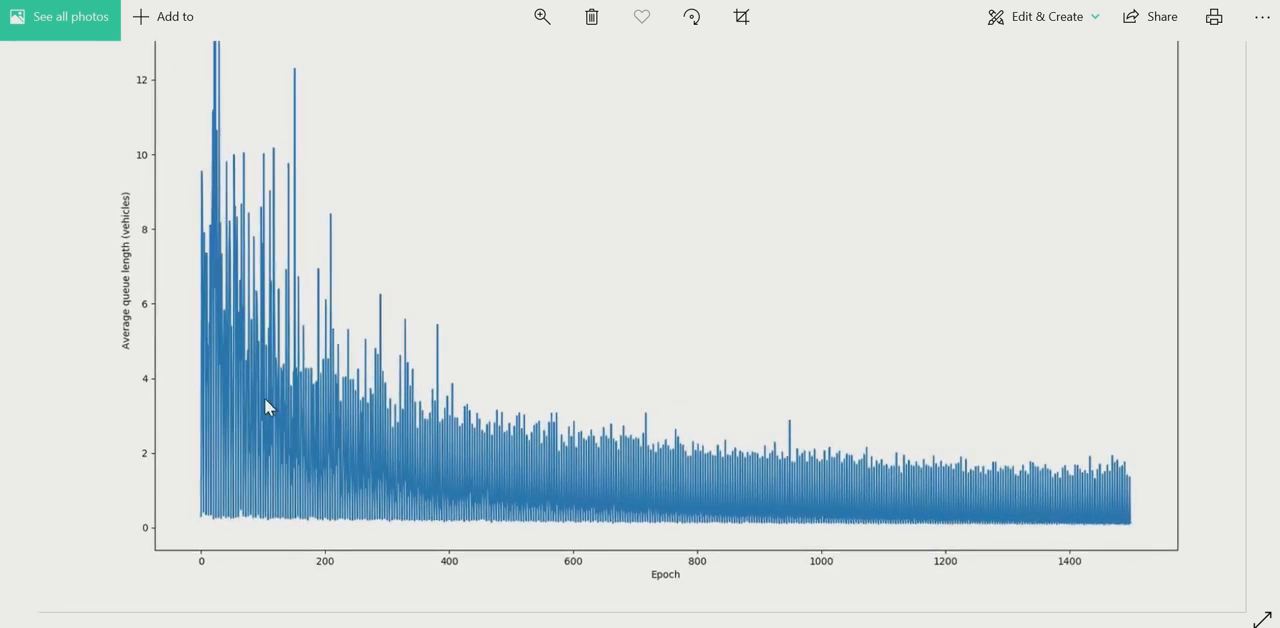
mouse_move(1032, 518)
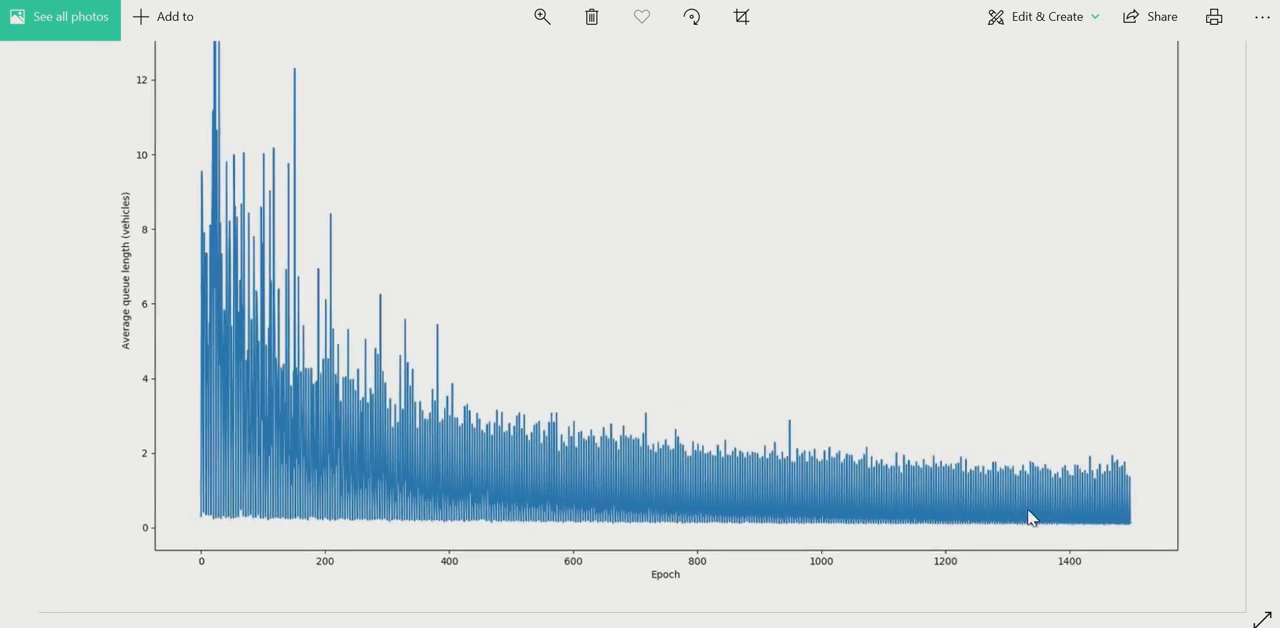
mouse_move(1210, 492)
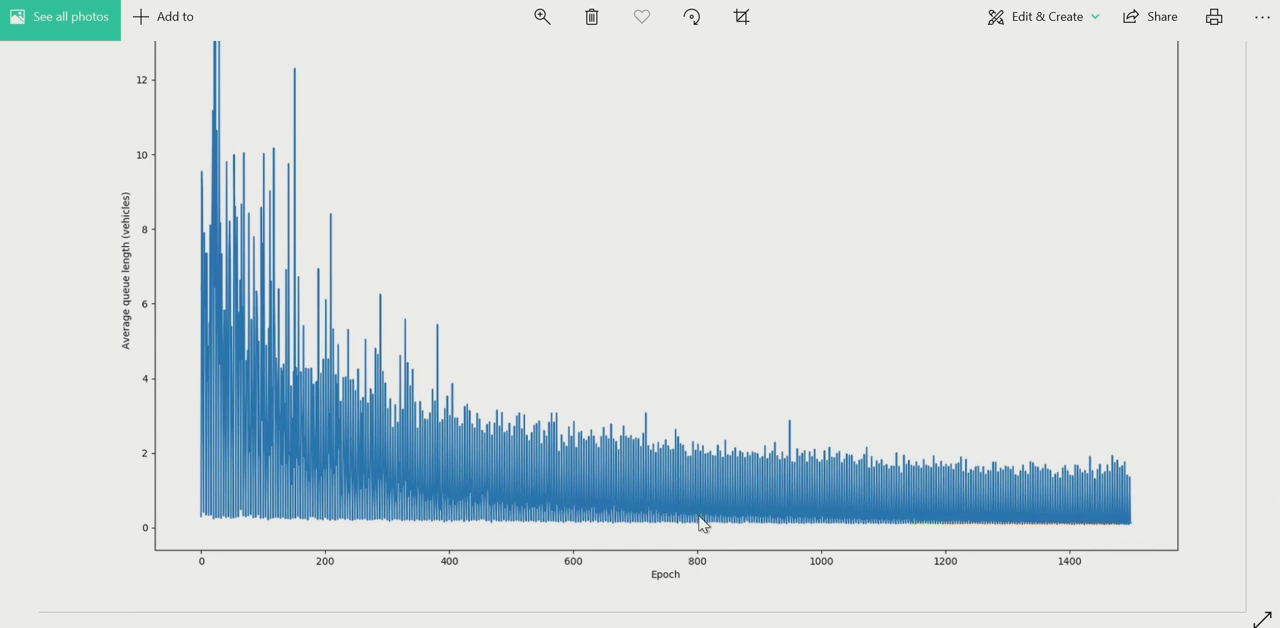
mouse_move(1124, 132)
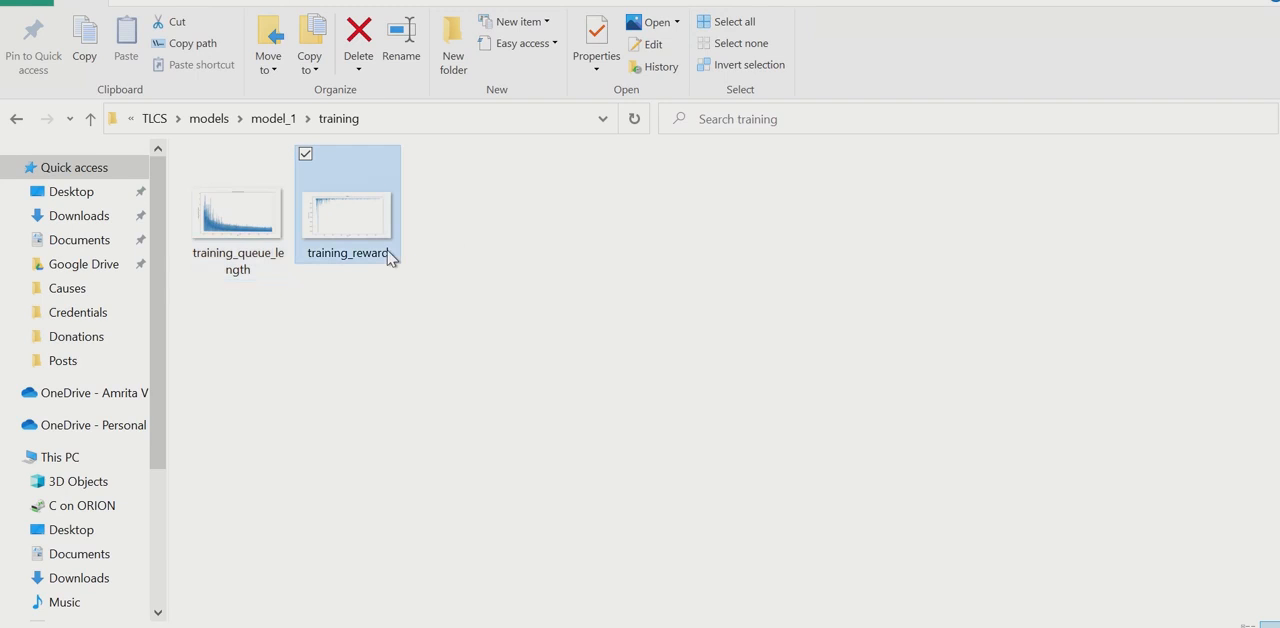
double_click(348, 210)
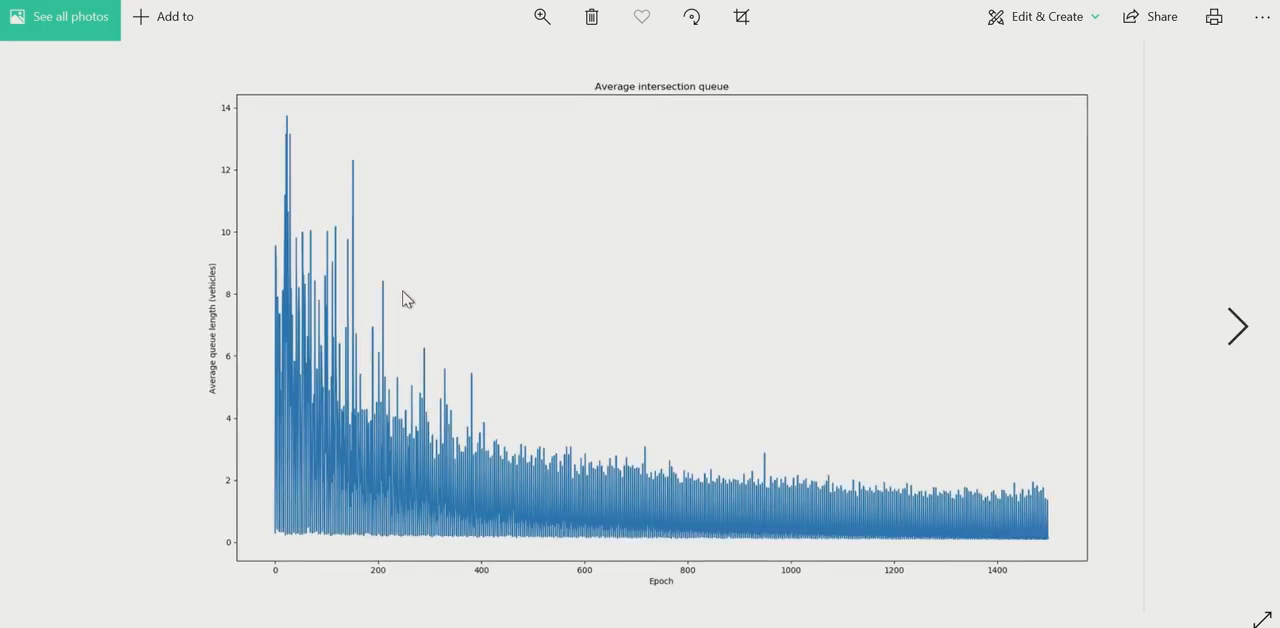
click(1236, 326)
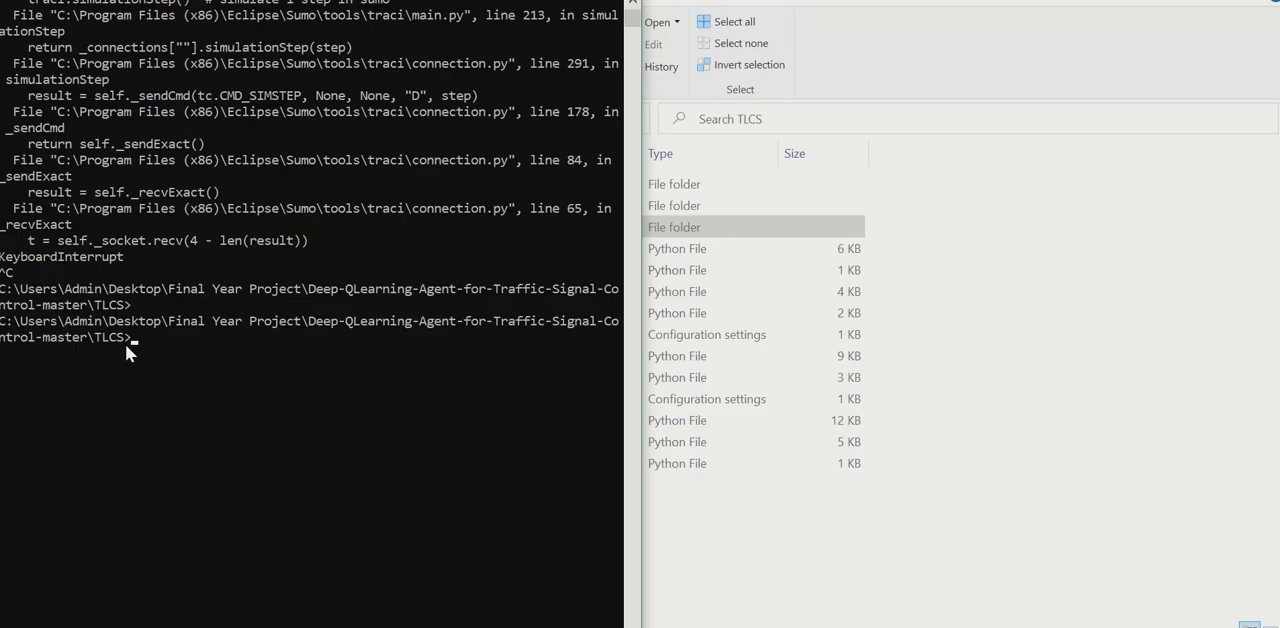
Run python testing_main.py so the test episode simulates in SUMO.
text(python testing_main.py)
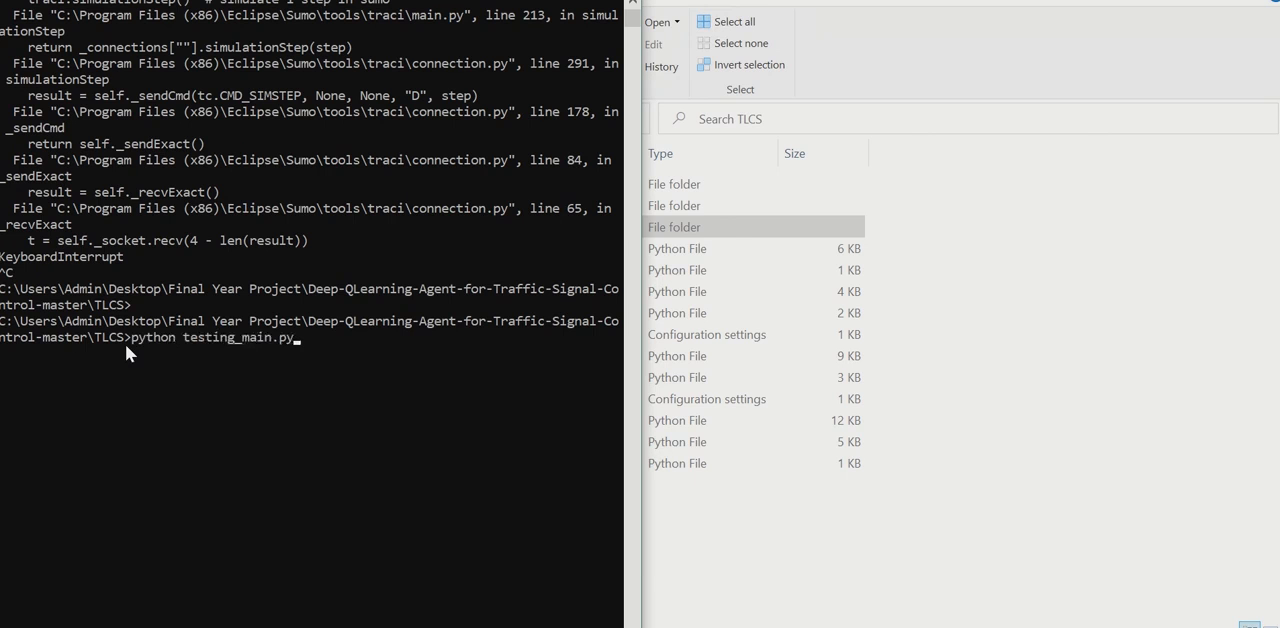
key(enter)
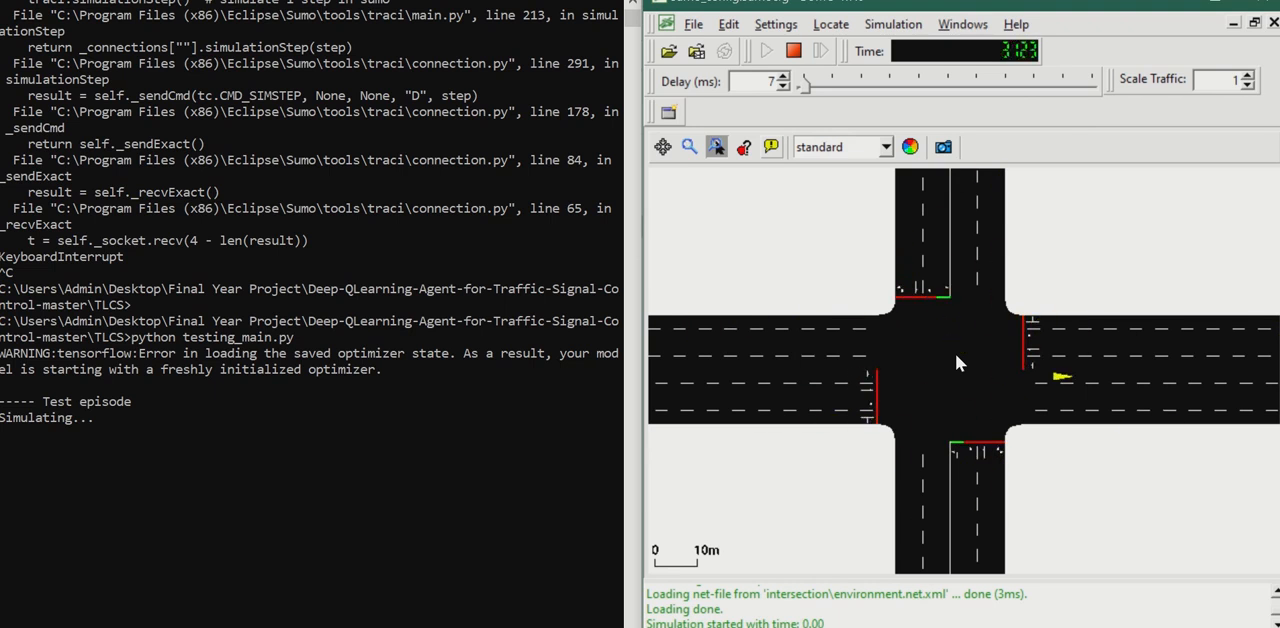
click(792, 52)
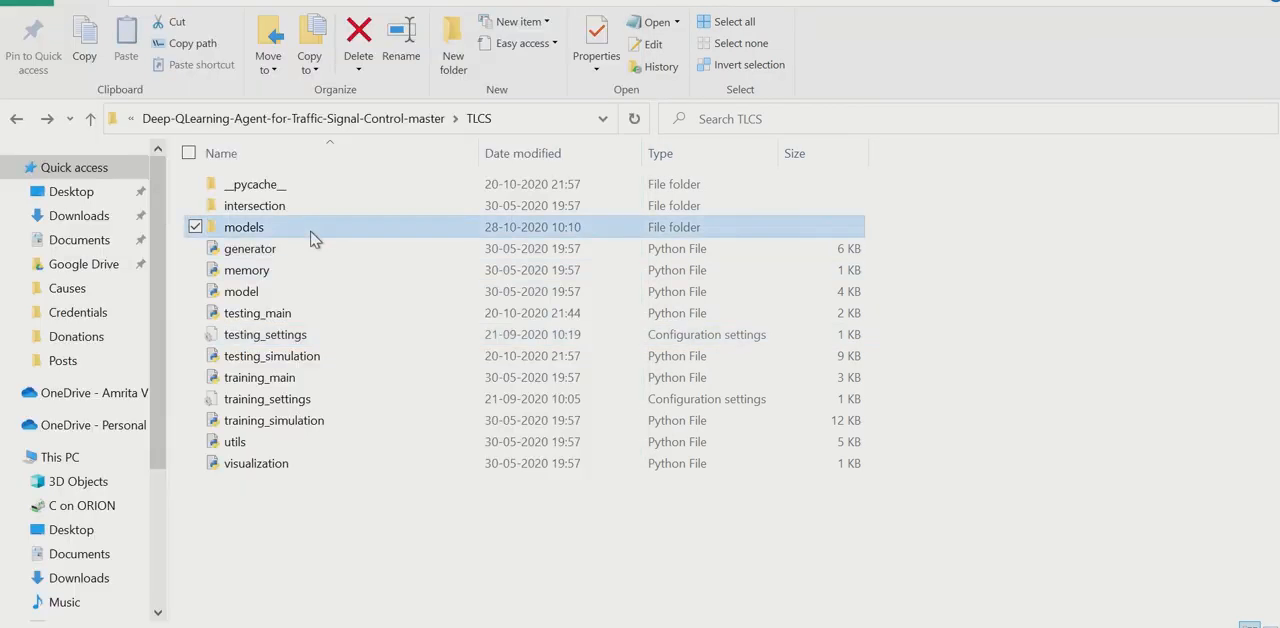
View plot_queue and plot_reward from model_1's test folder in Photos.
double_click(244, 226)
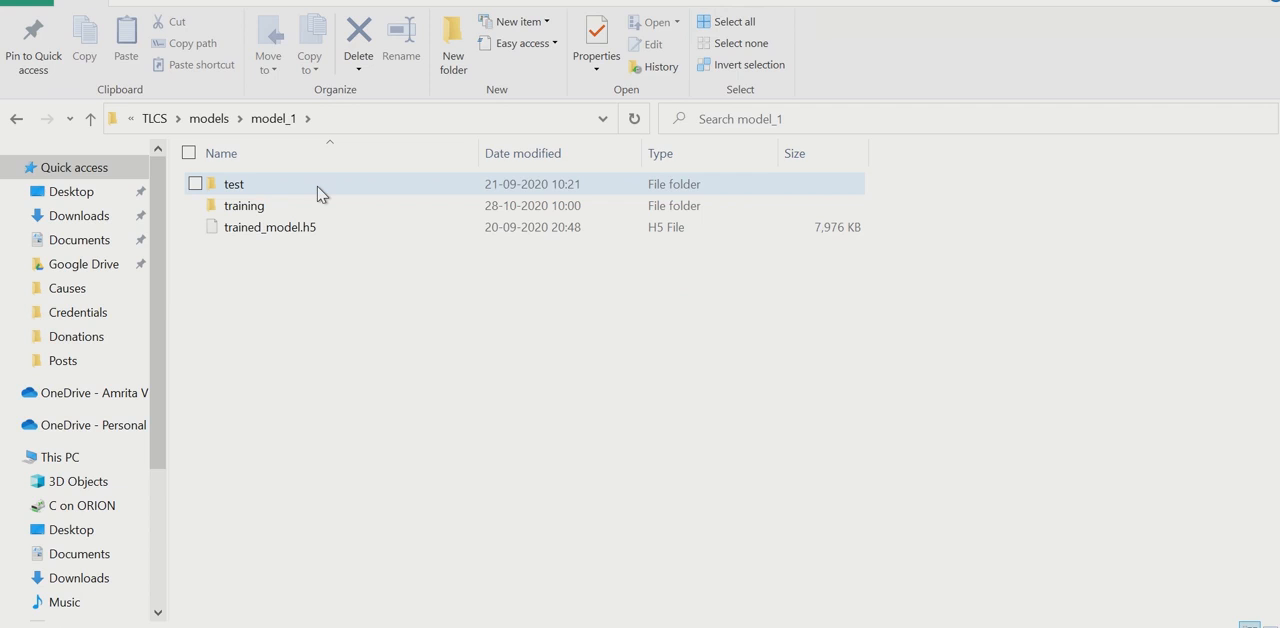
double_click(232, 184)
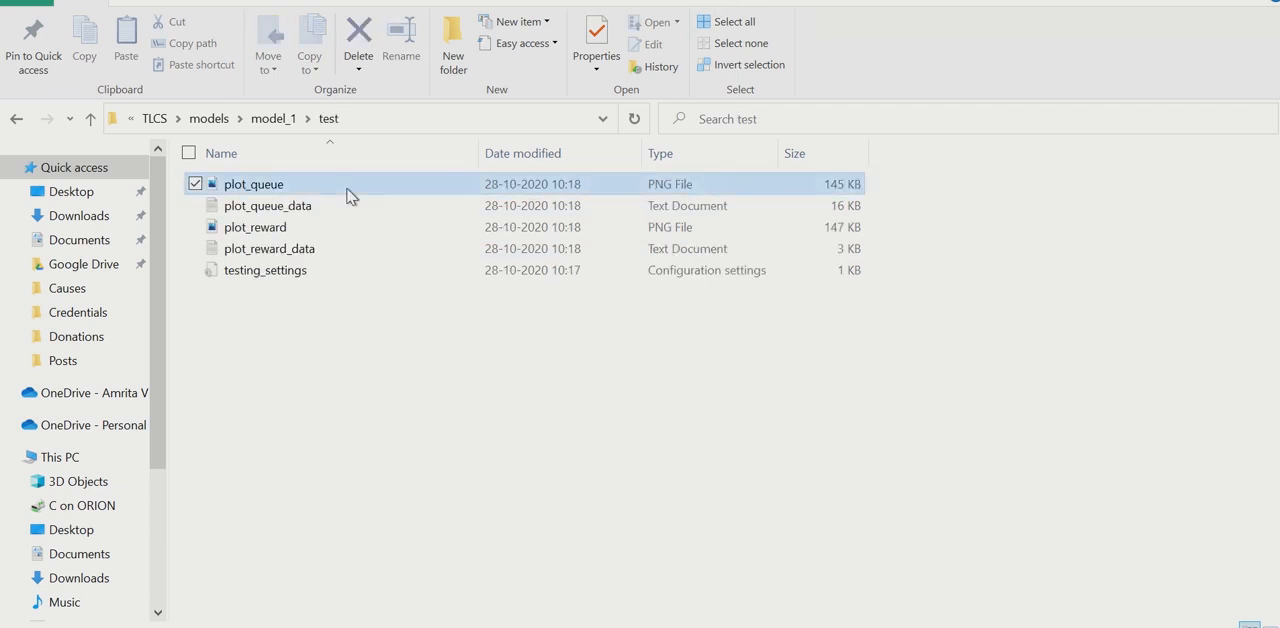
double_click(252, 184)
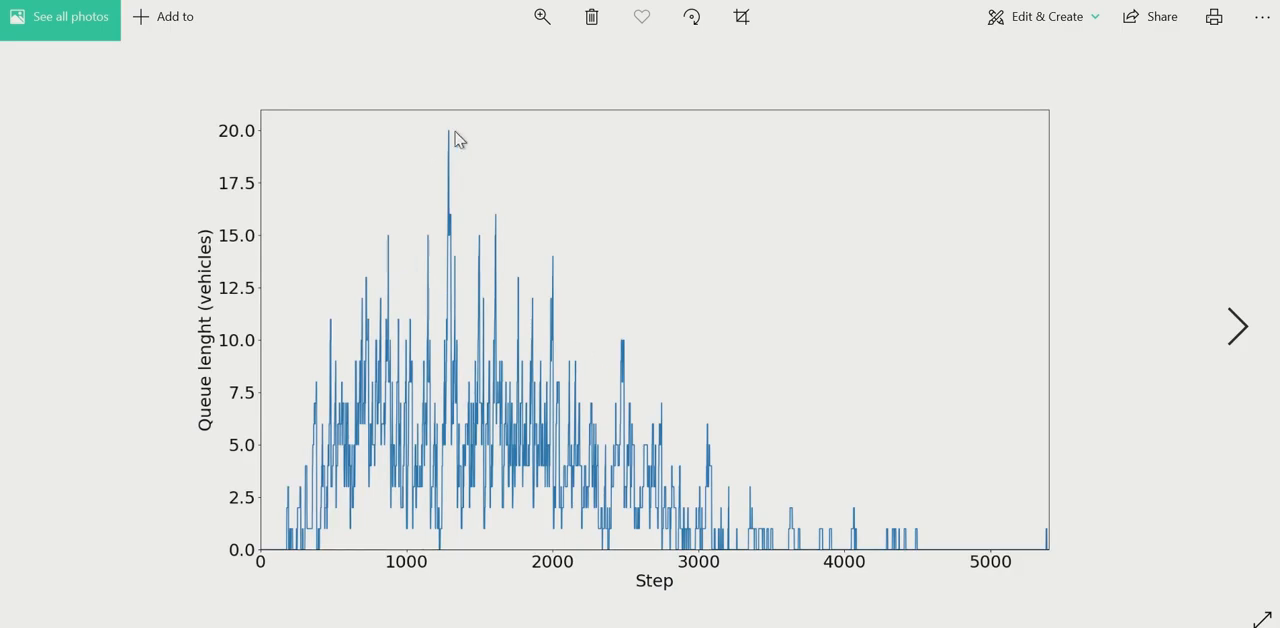
mouse_move(572, 276)
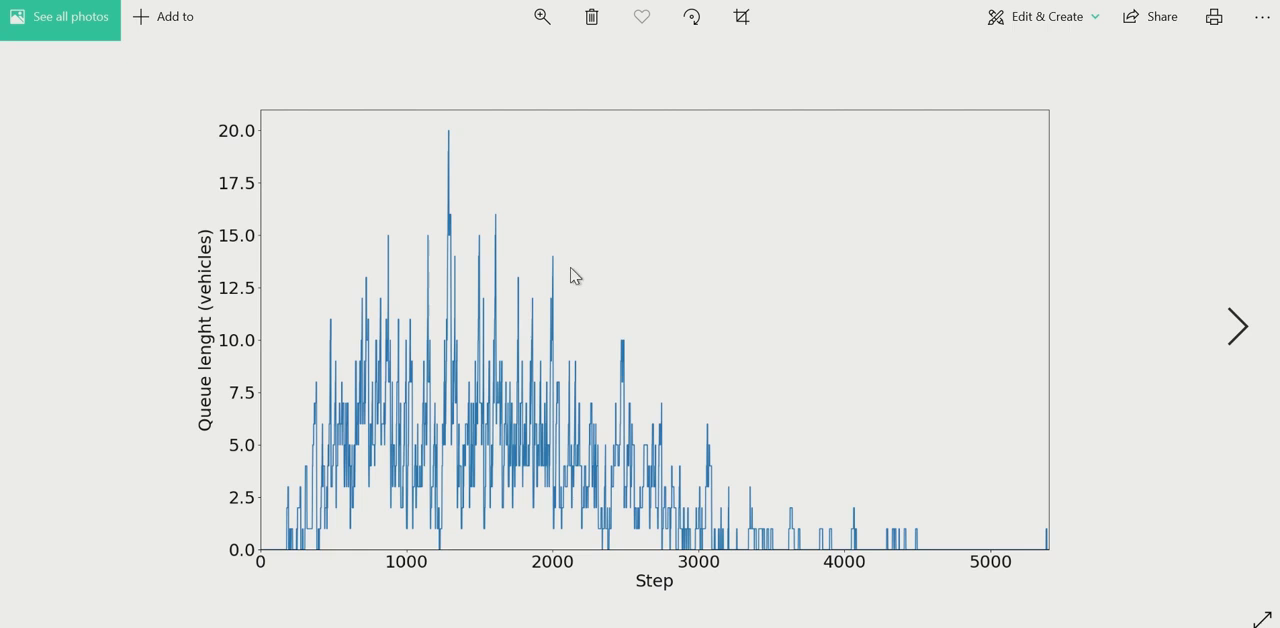
mouse_move(918, 576)
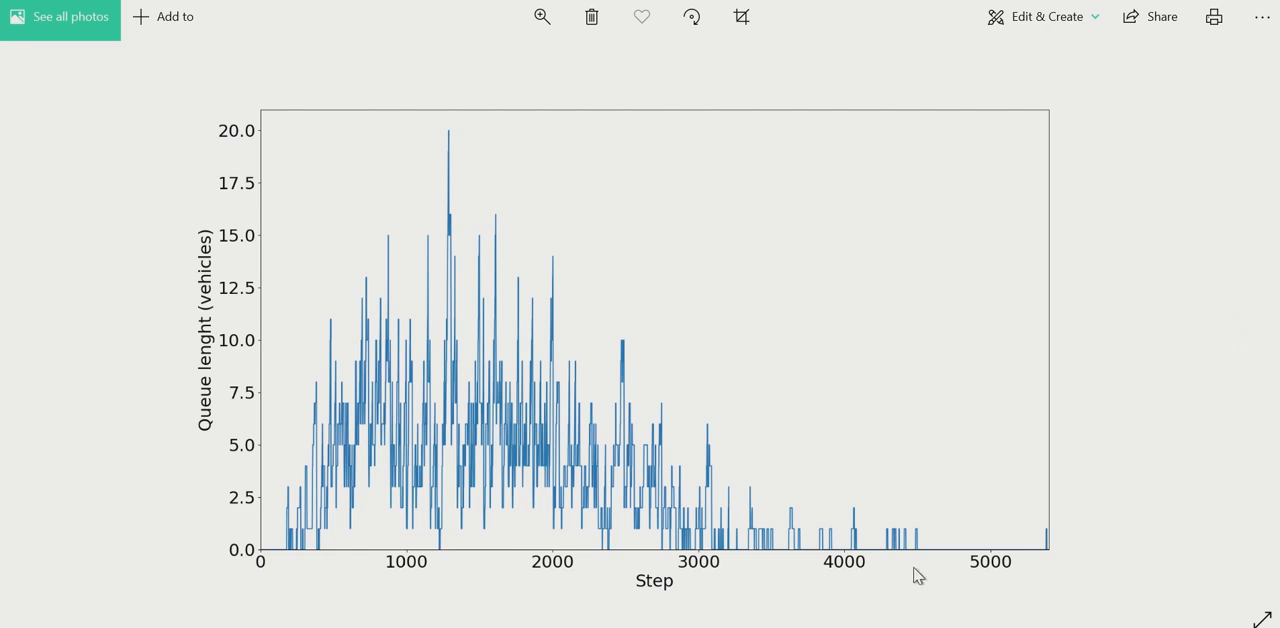
mouse_move(484, 402)
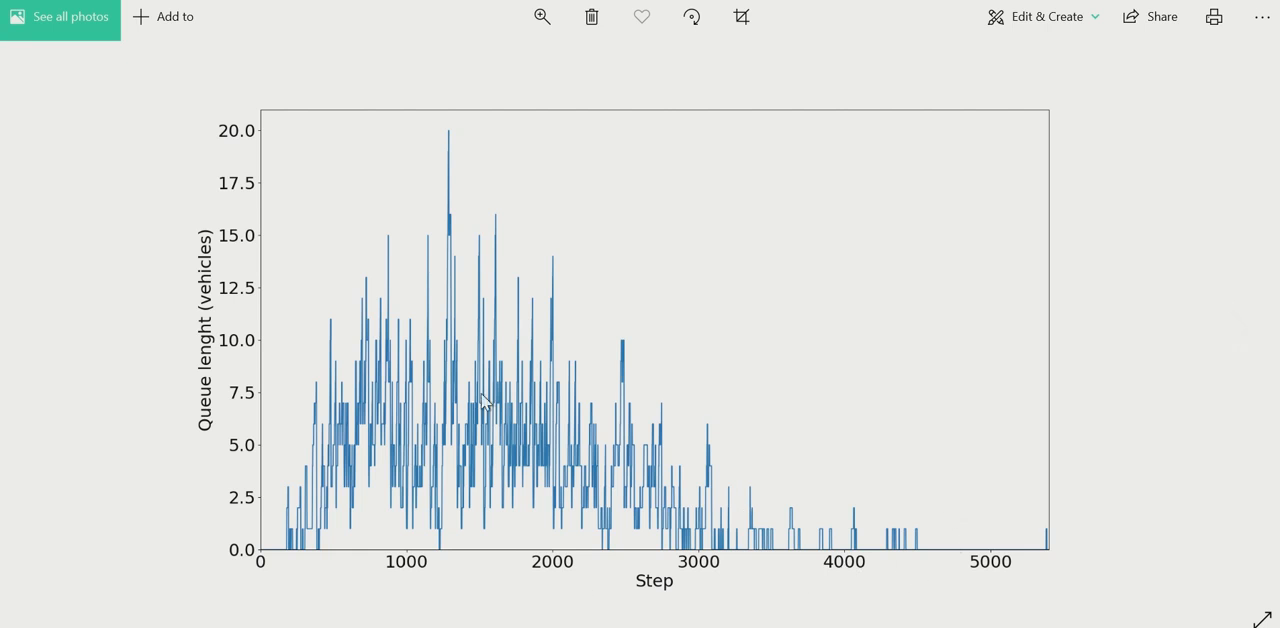
mouse_move(1168, 456)
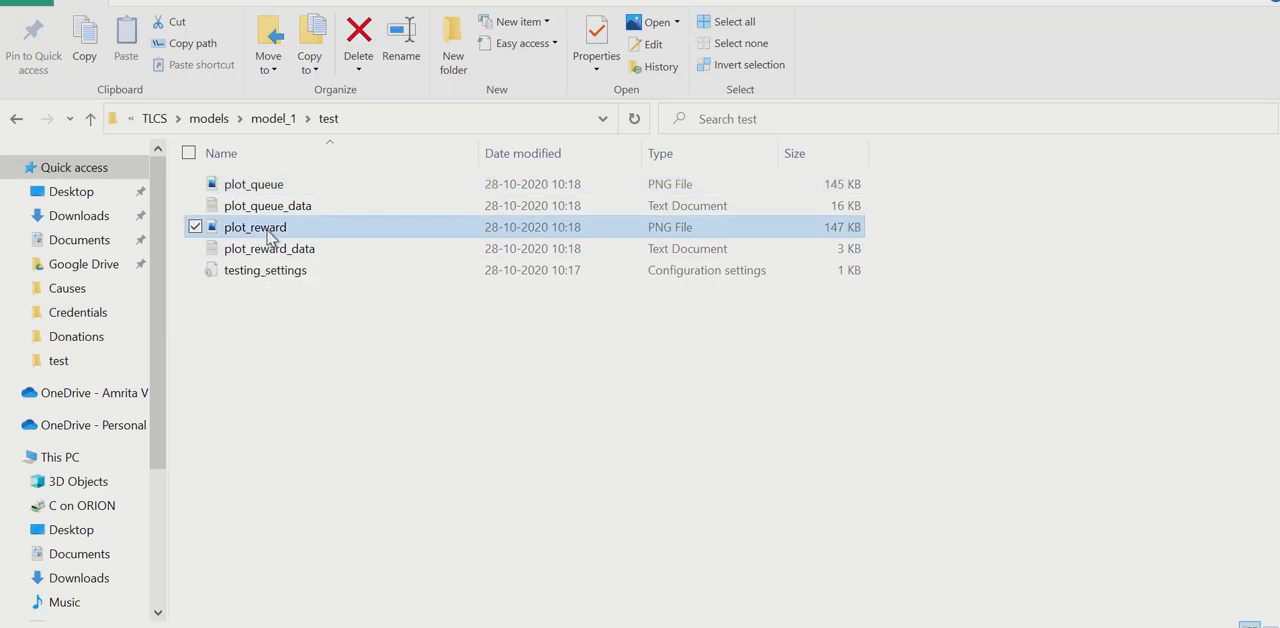
double_click(256, 226)
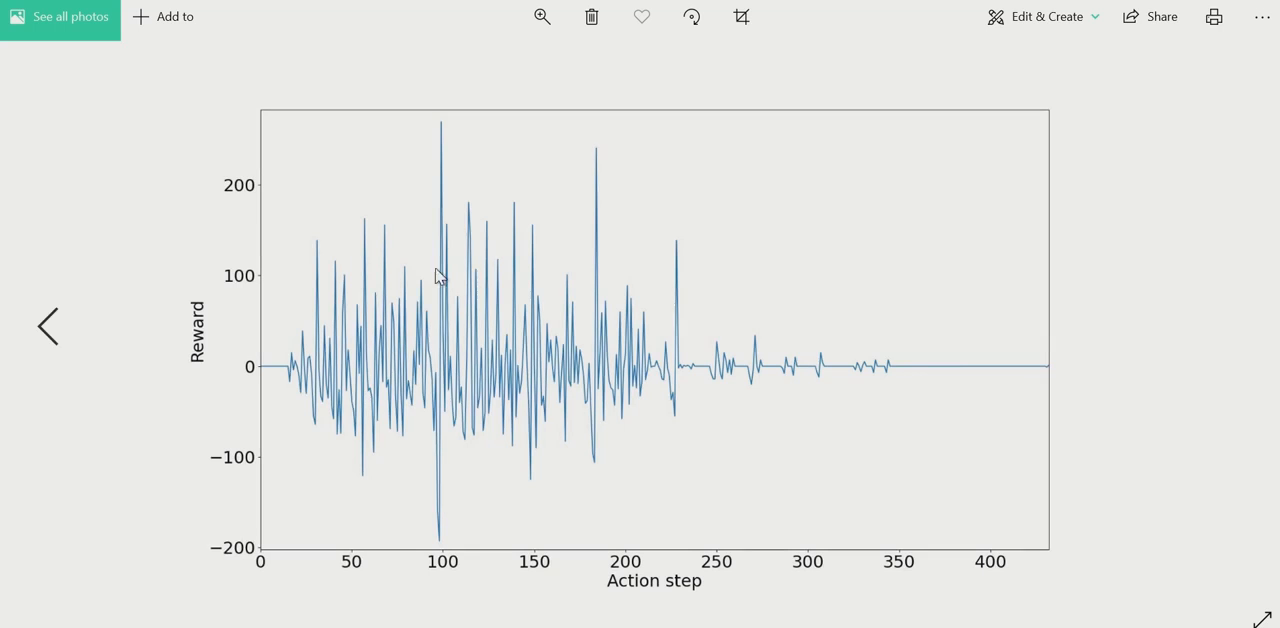
mouse_move(436, 318)
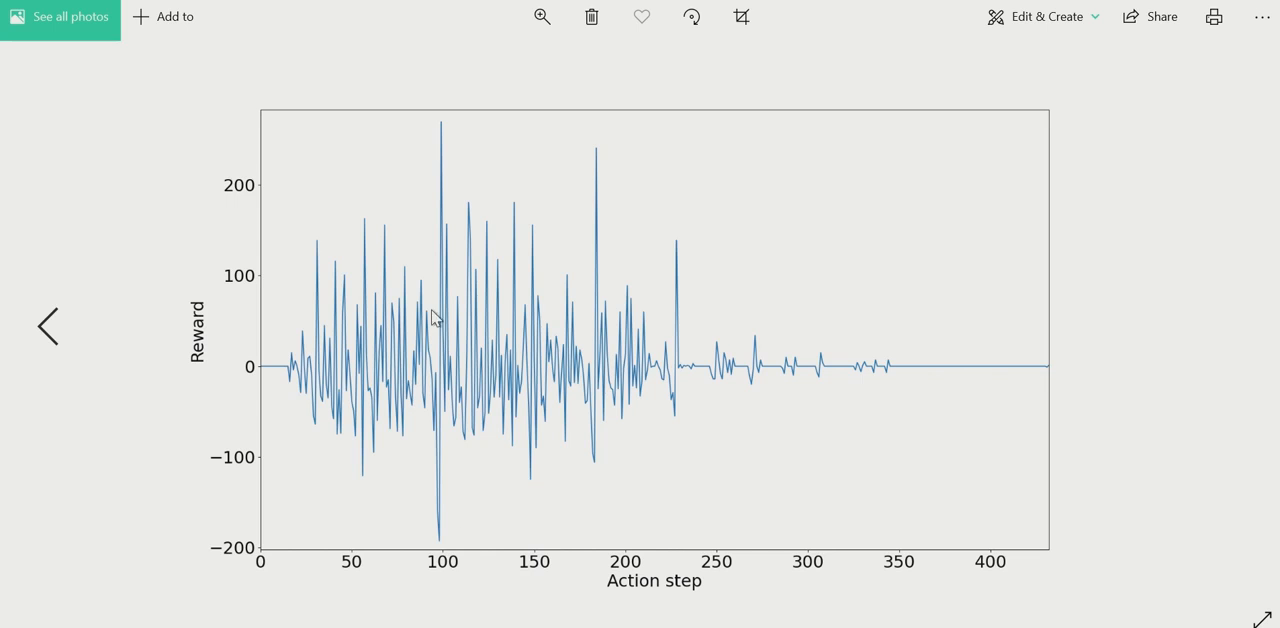
mouse_move(630, 338)
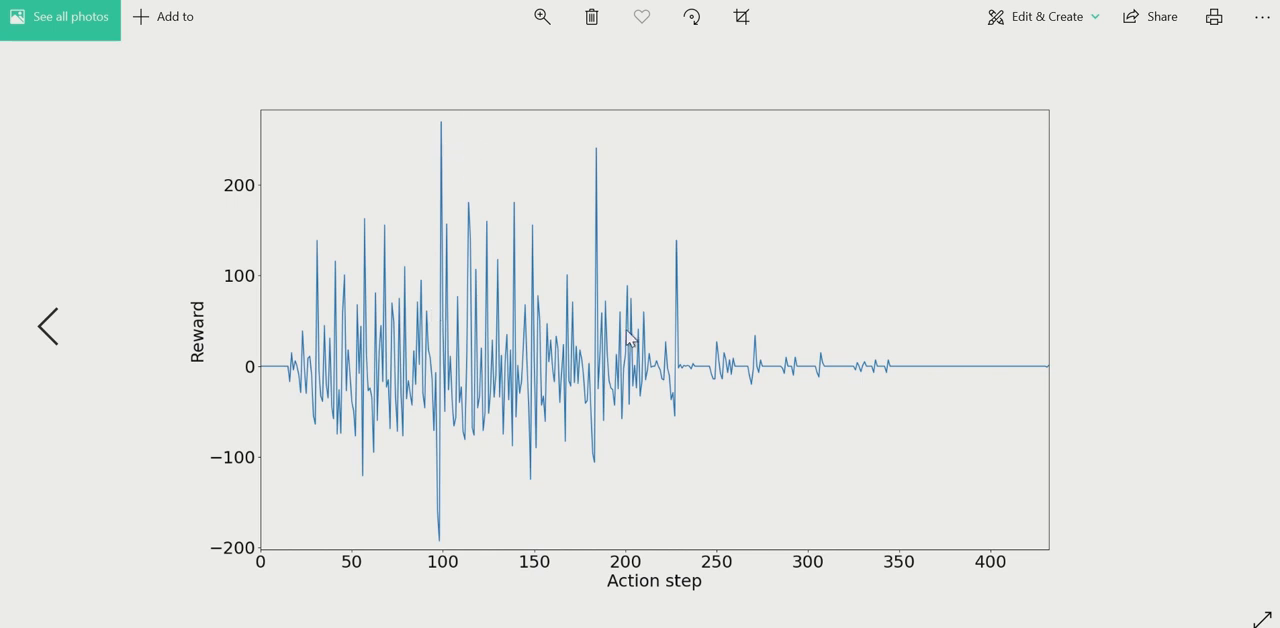
mouse_move(648, 466)
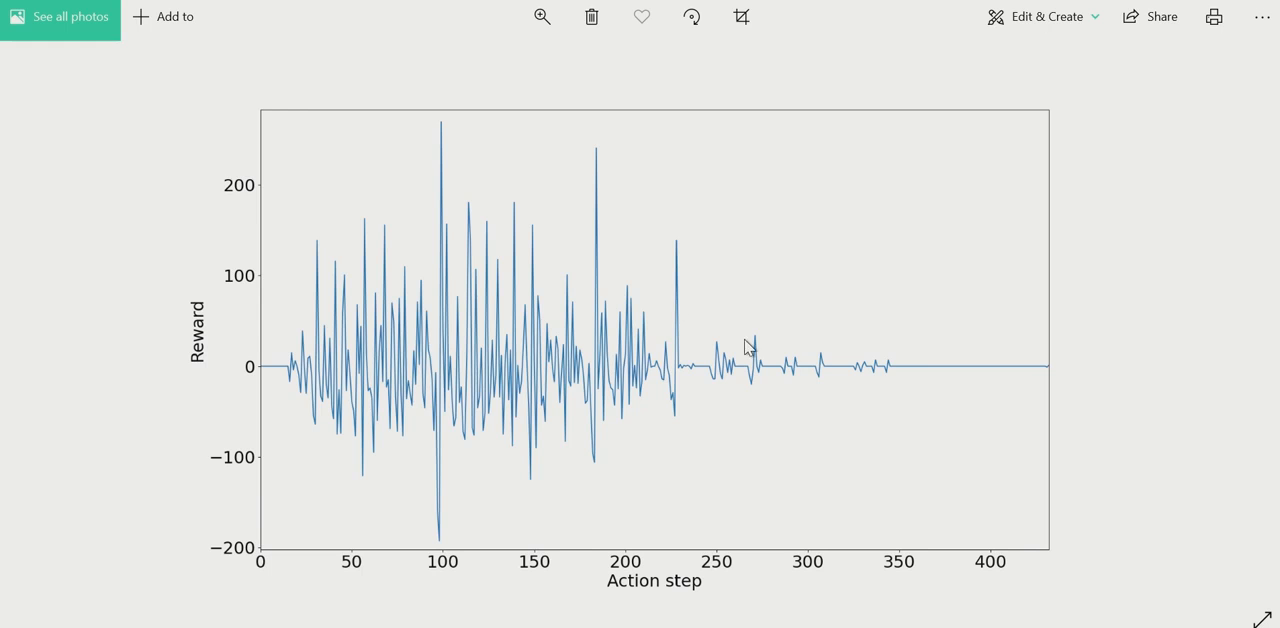
mouse_move(904, 372)
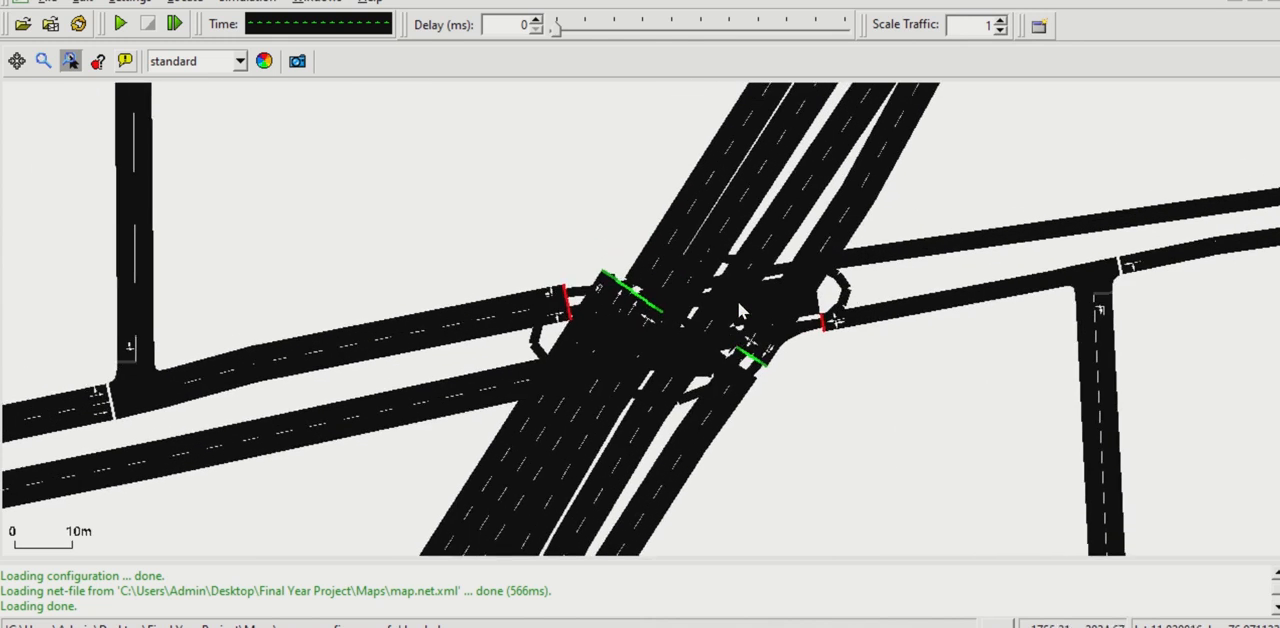
Run the simulation on the map.net.xml network so vehicles pass through the junction.
click(120, 24)
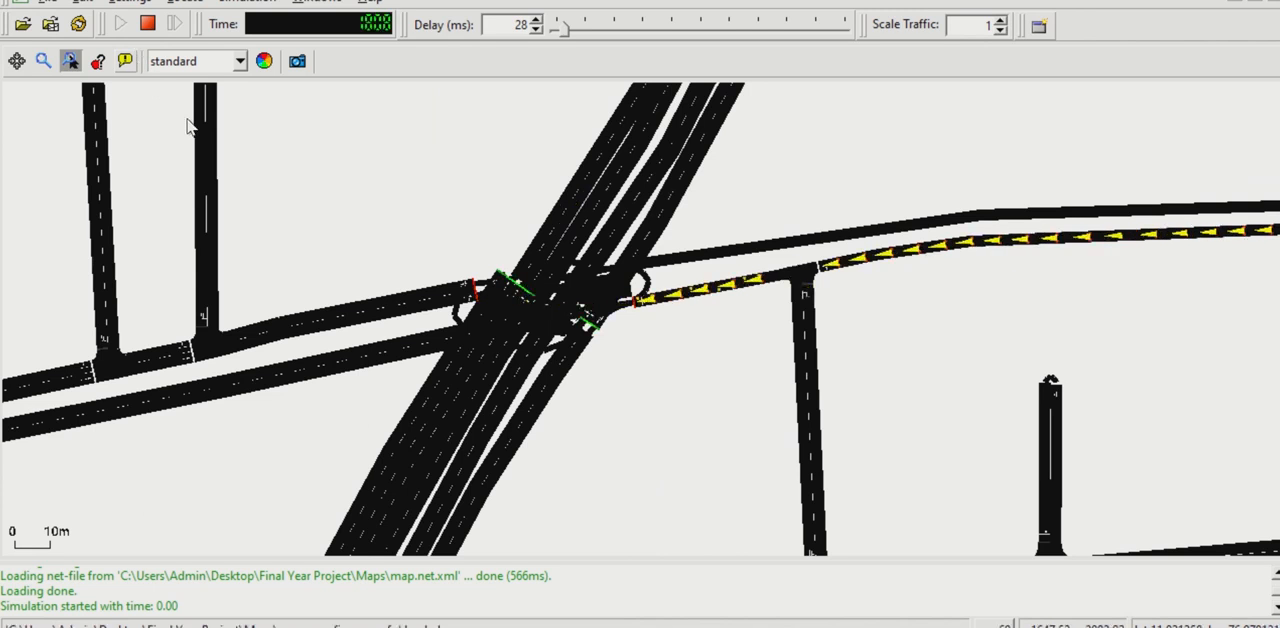
click(148, 24)
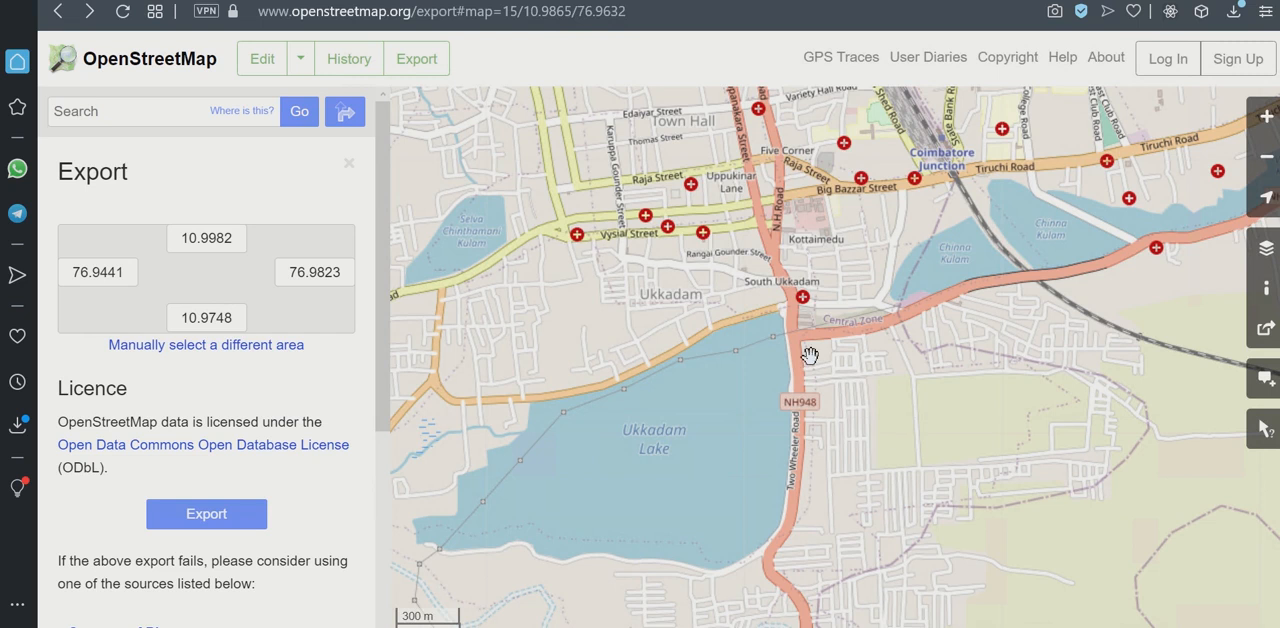
mouse_move(776, 464)
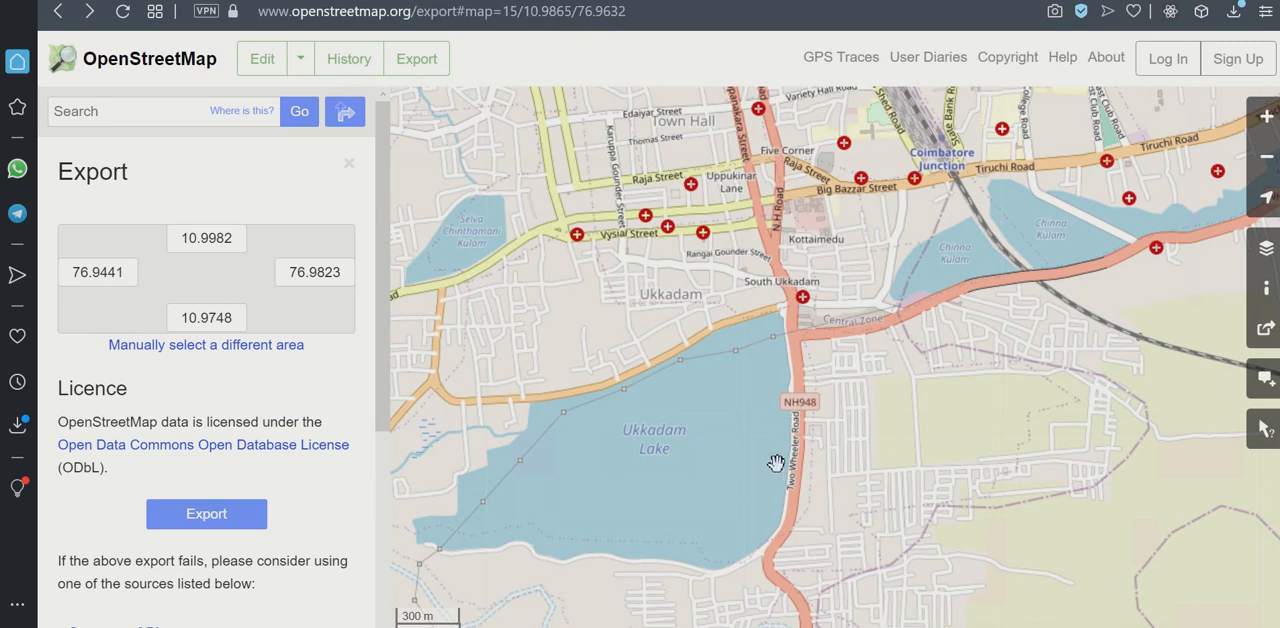
mouse_move(496, 470)
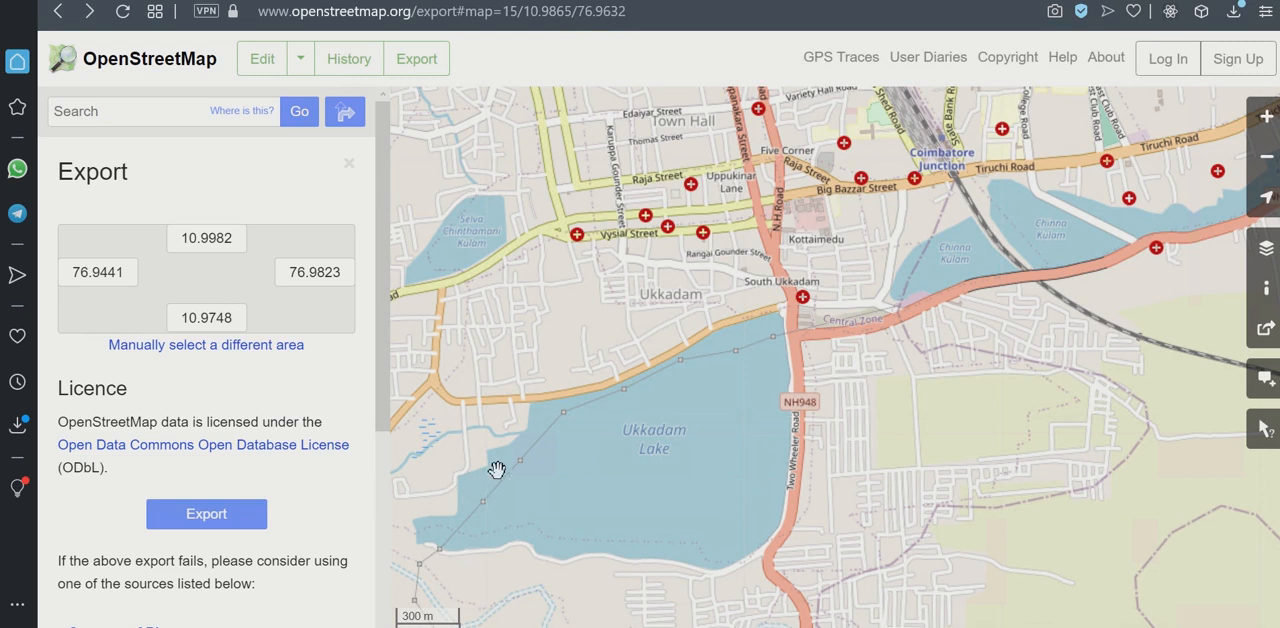
mouse_move(770, 318)
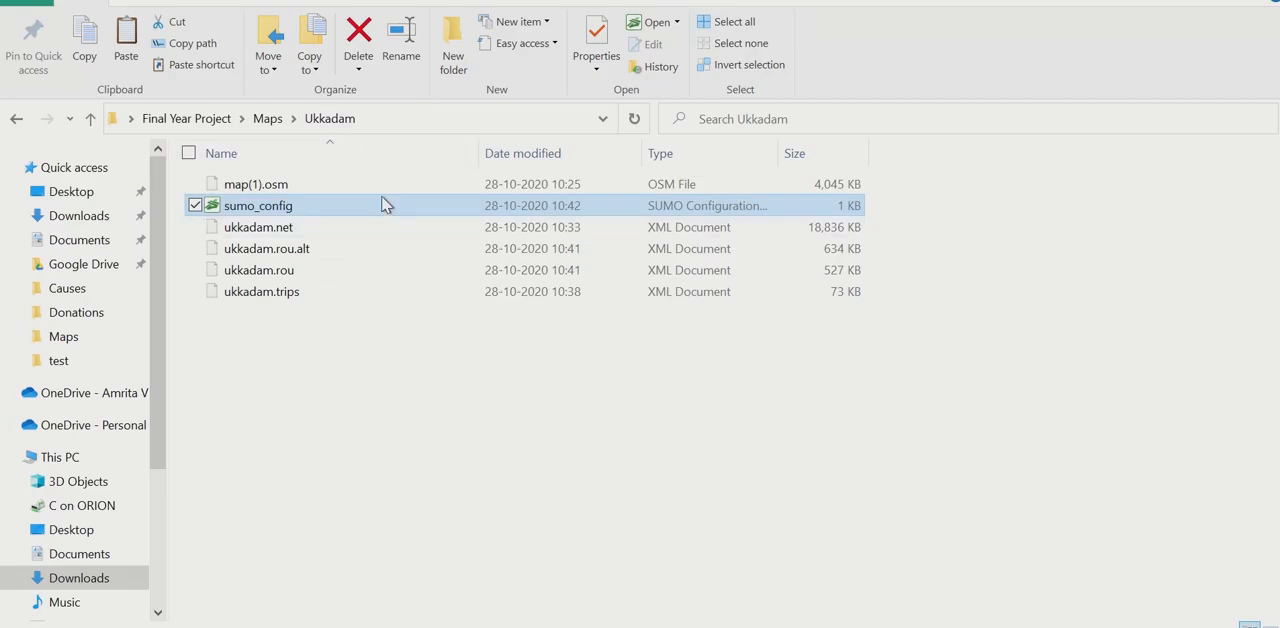
Load sumo_config from Maps\Ukkadam and start the simulation at time 0.
double_click(256, 204)
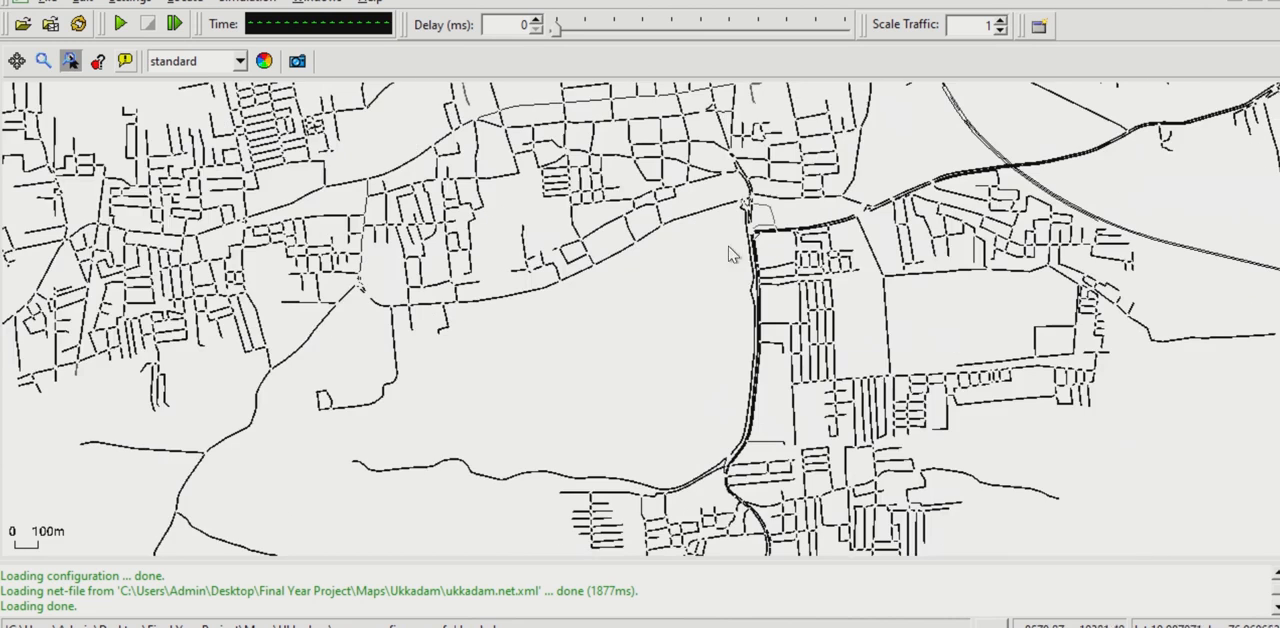
mouse_move(680, 252)
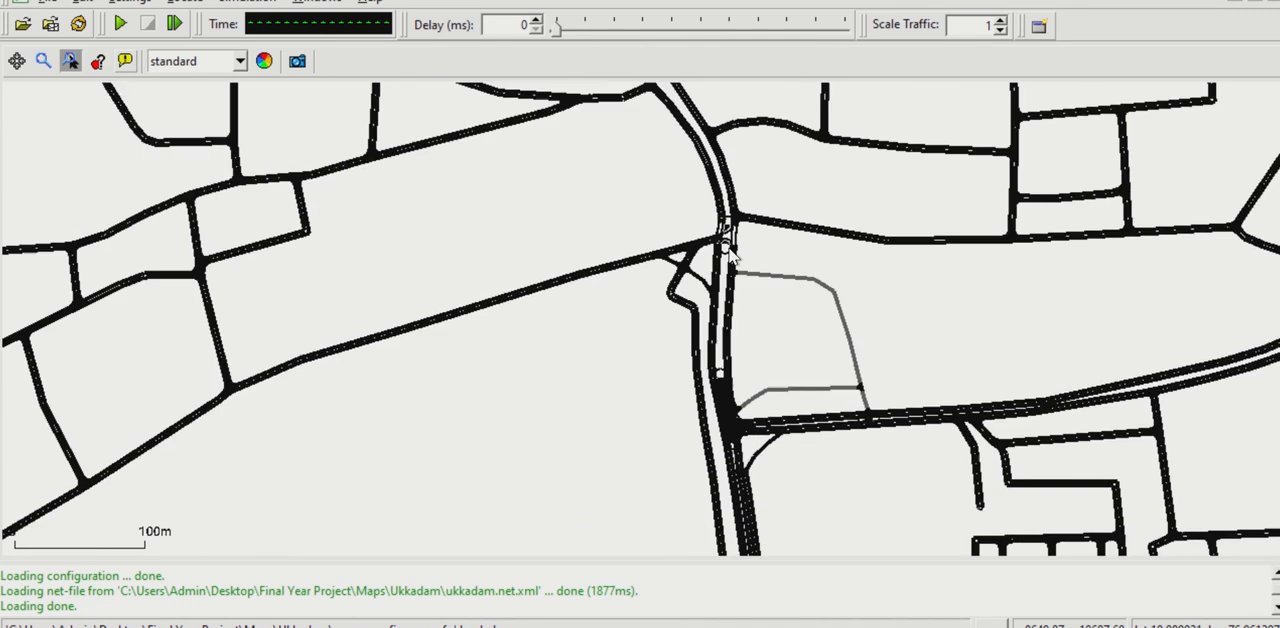
click(120, 24)
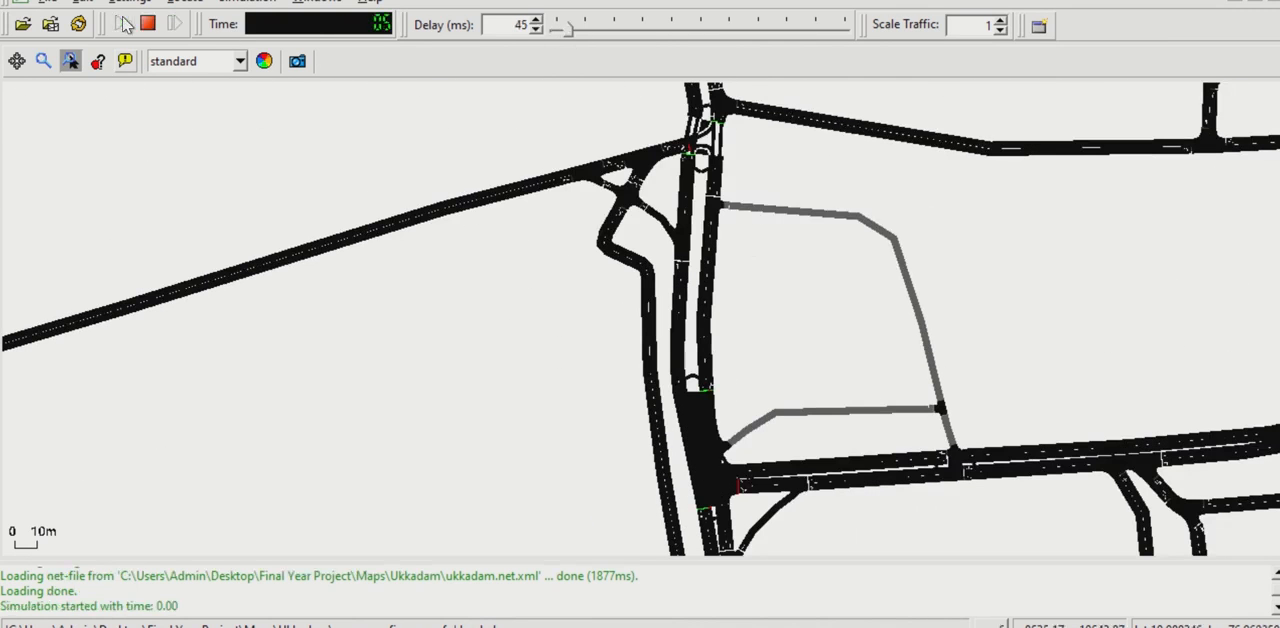